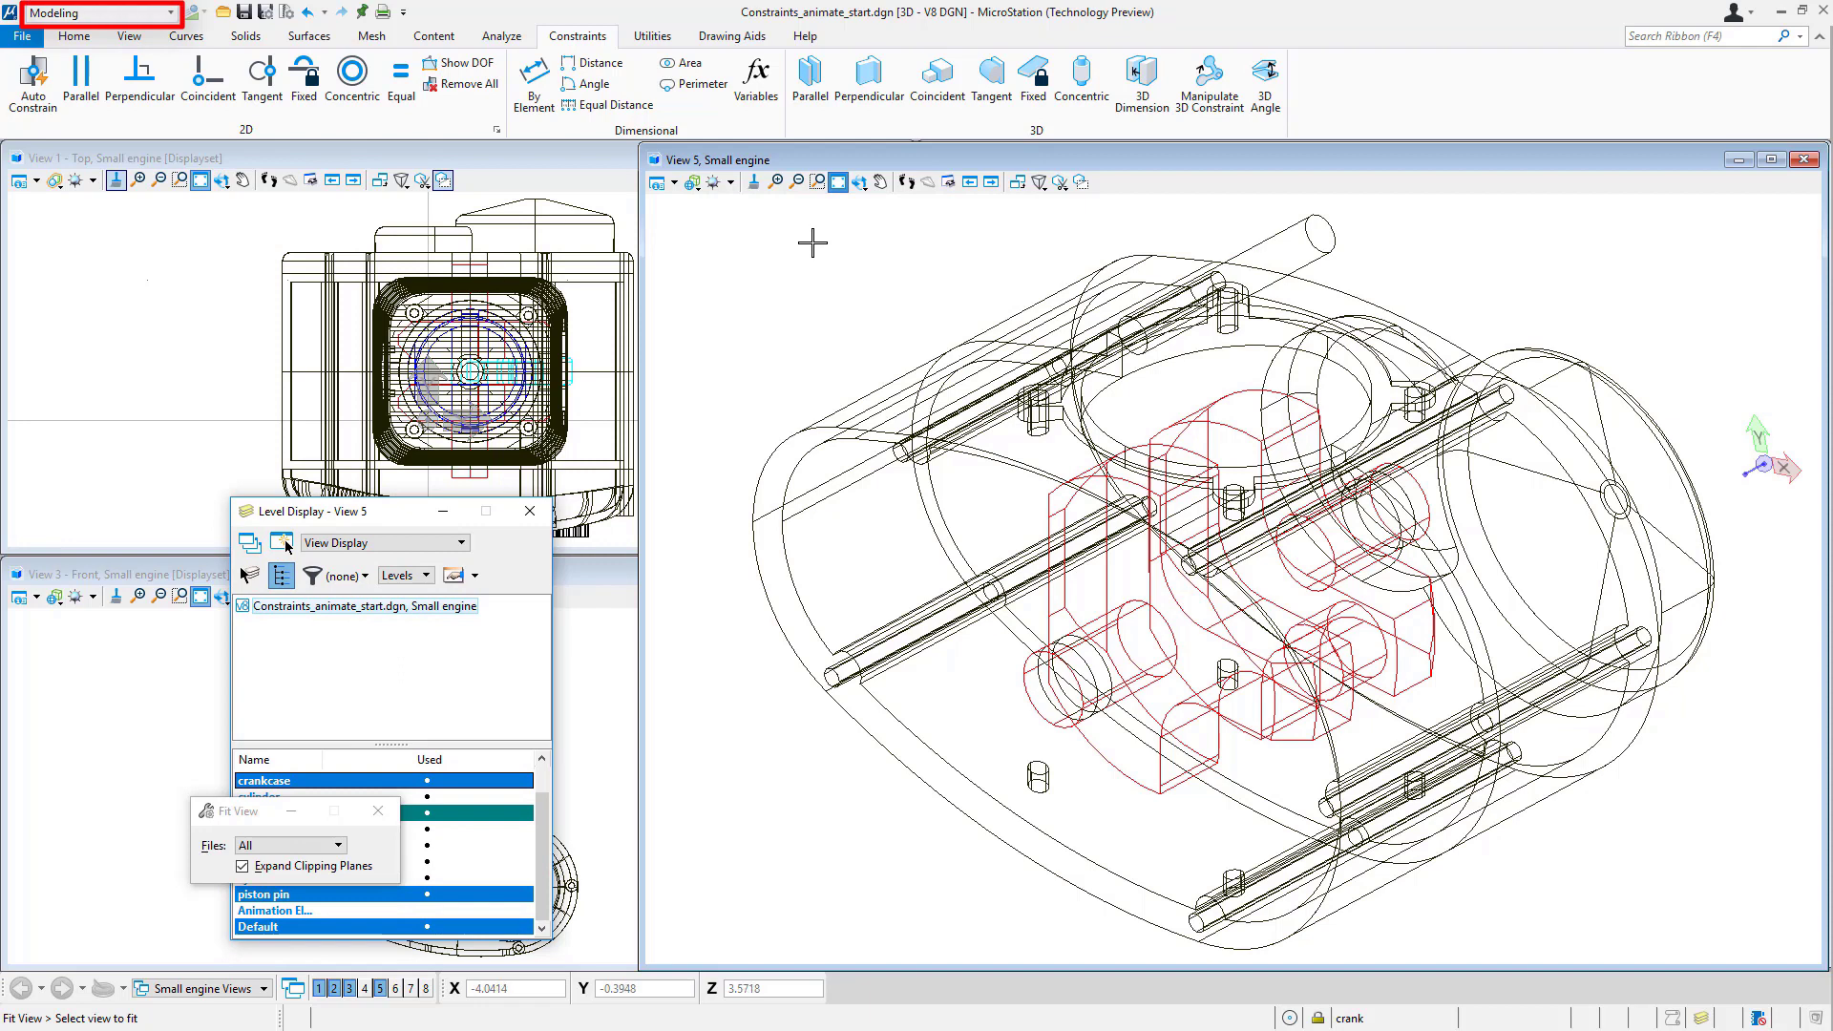
# Start the Concentric 3D Constraint tool on the crank and crankcase bearing
pyautogui.click(1079, 84)
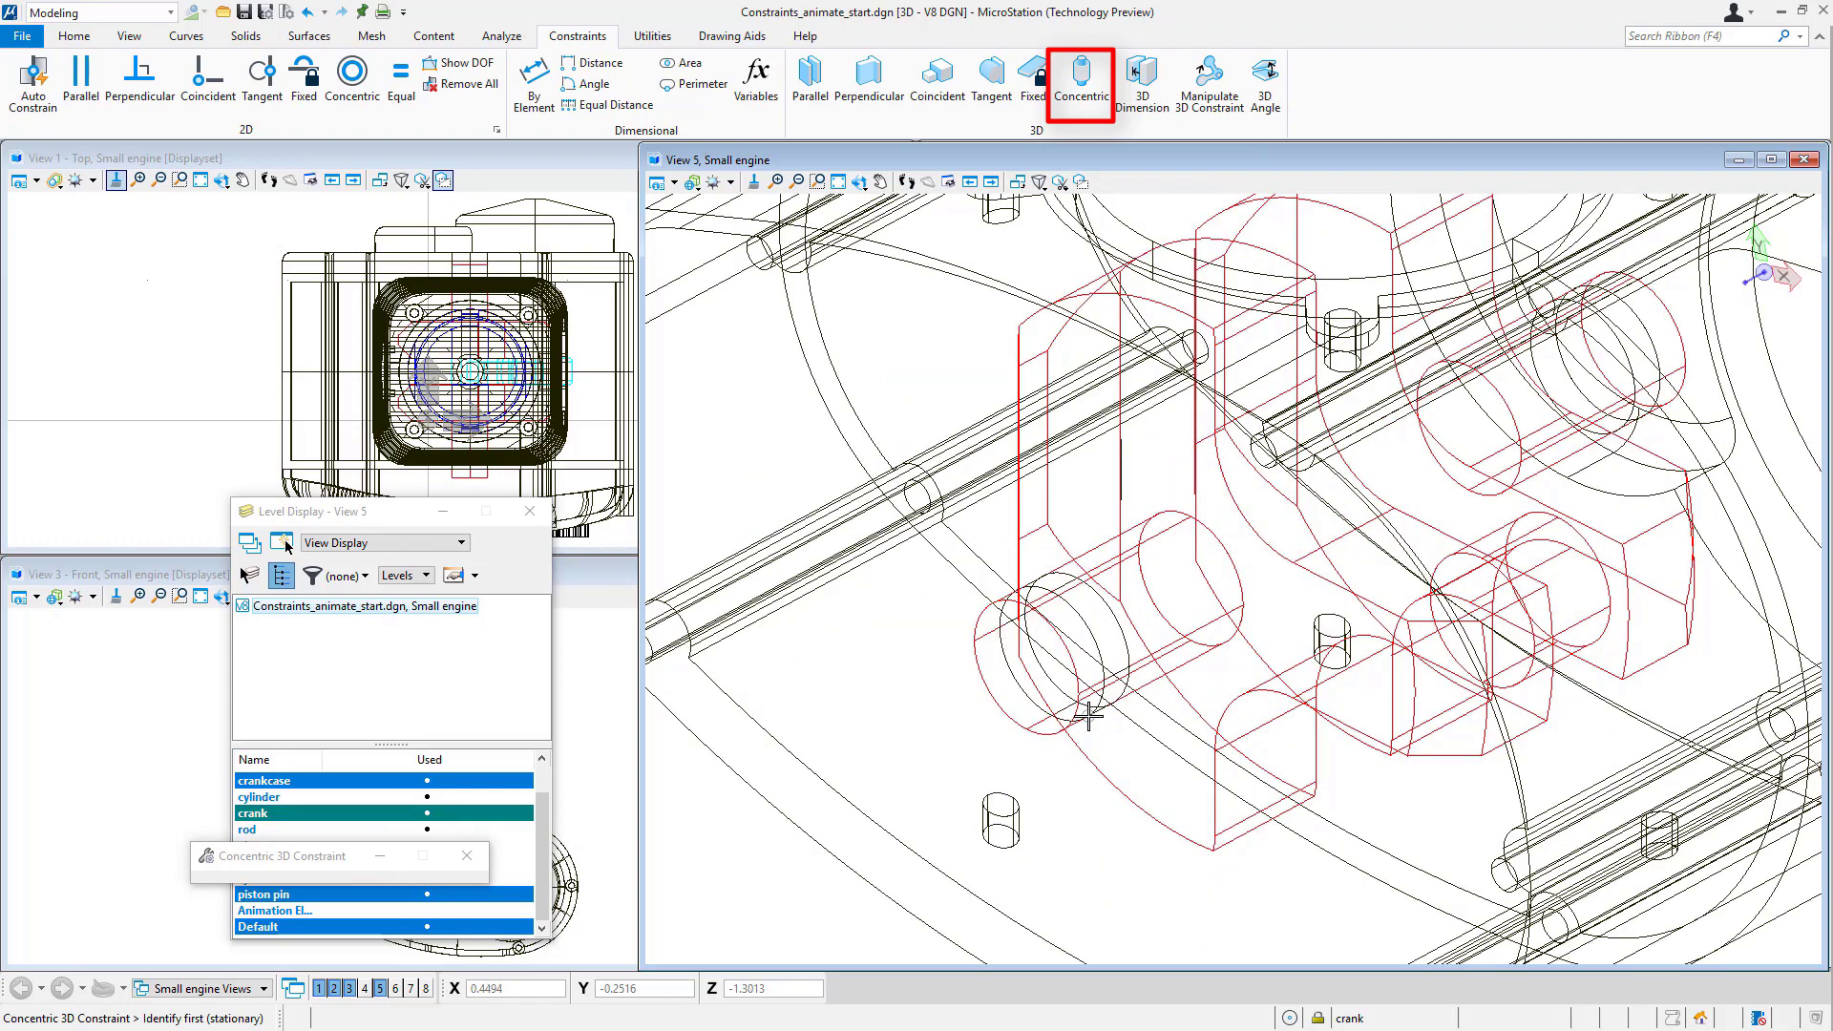
pyautogui.moveTo(1178, 683)
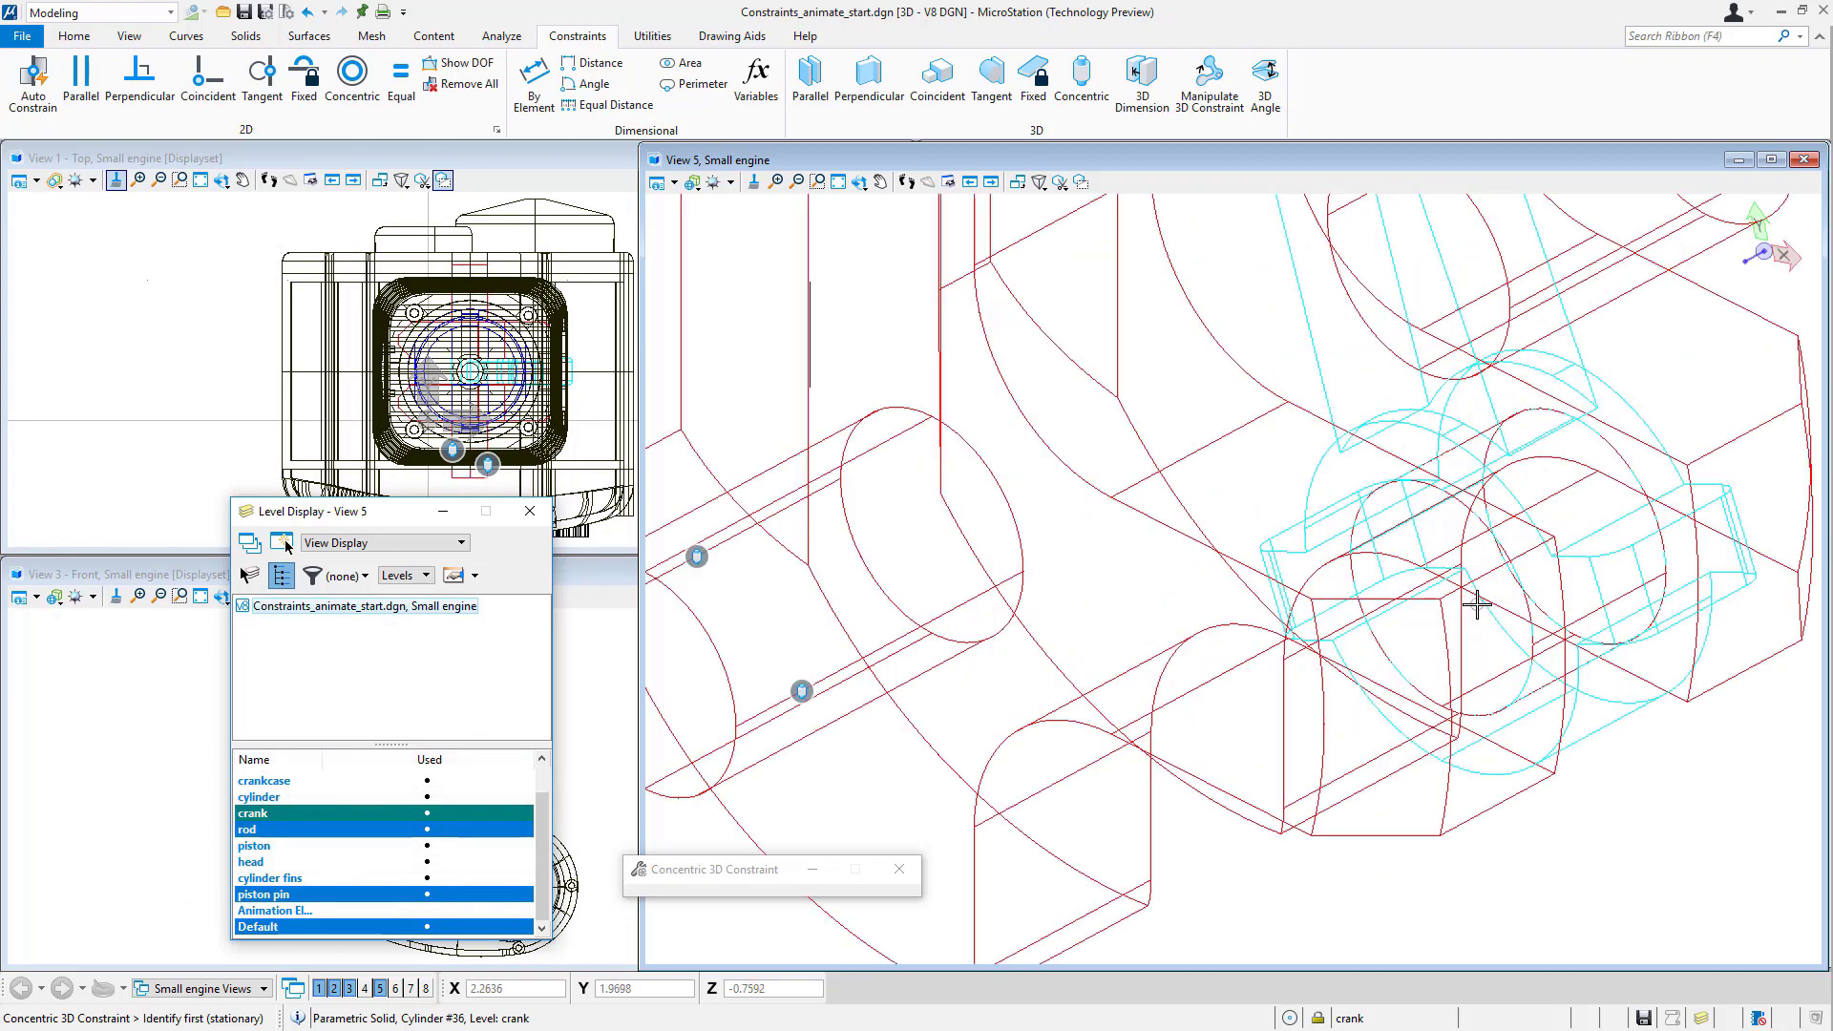
pyautogui.moveTo(1590, 715)
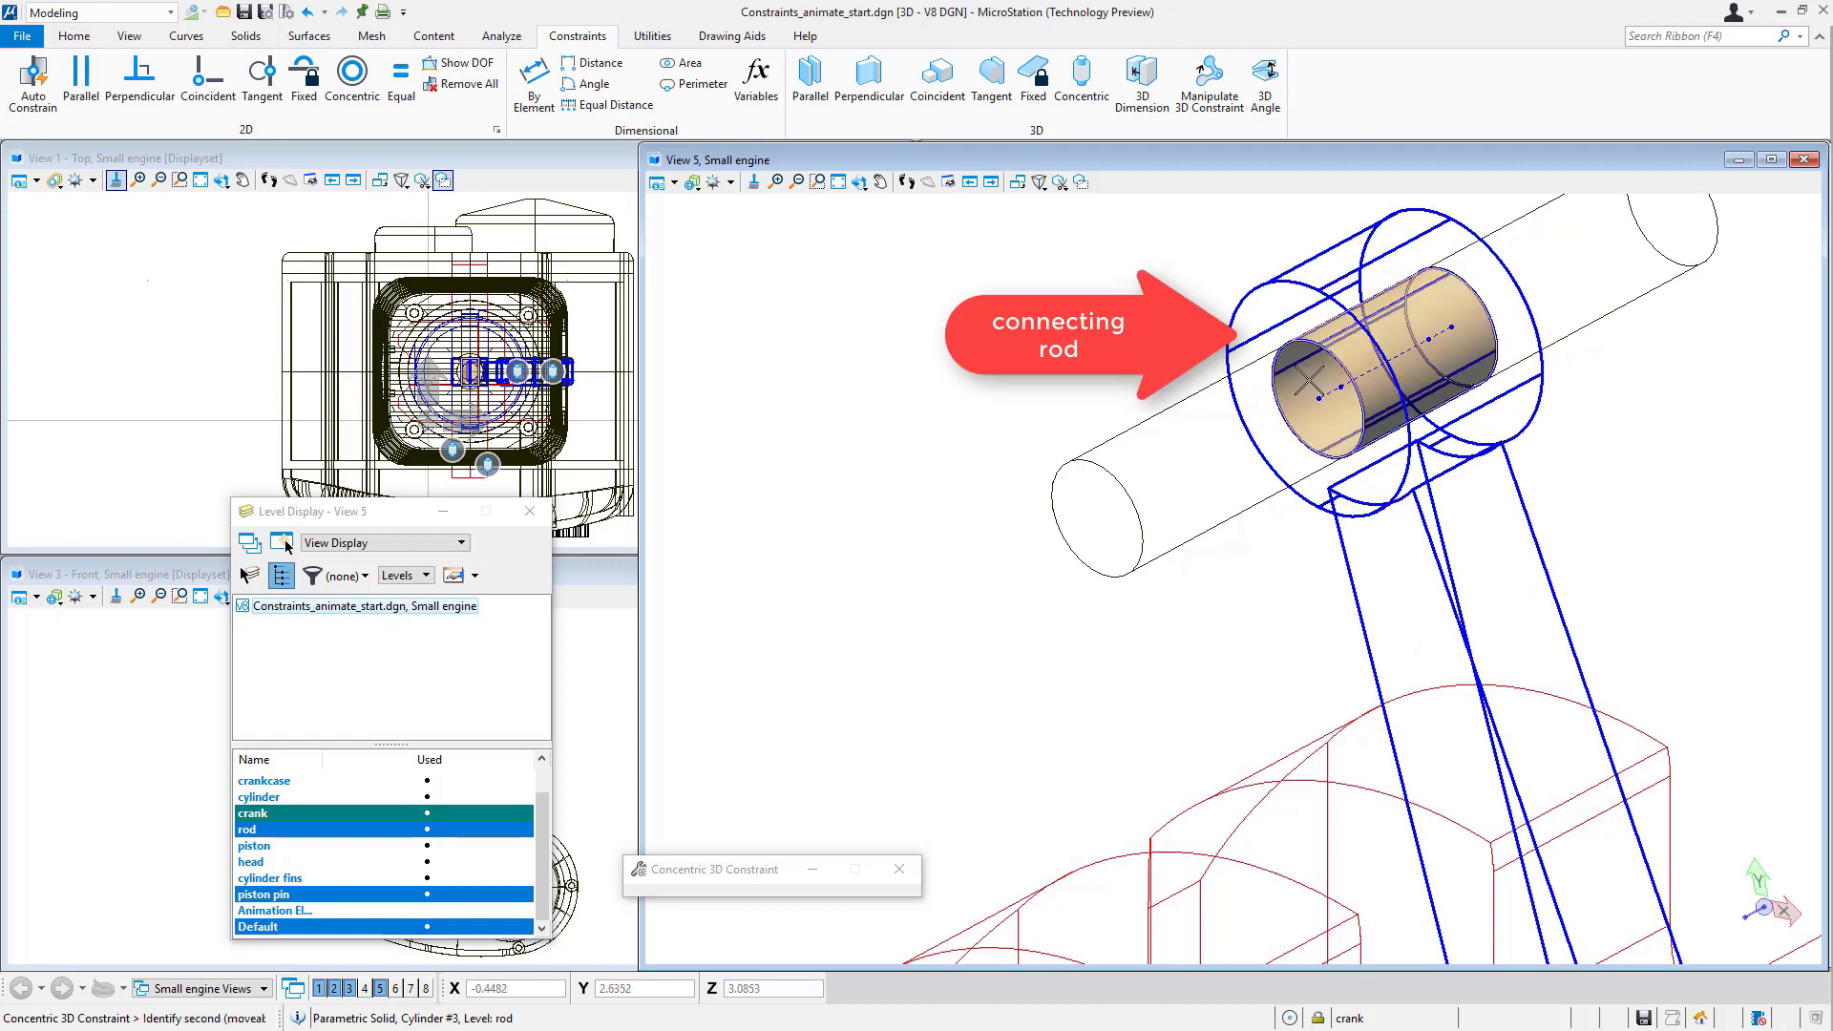
# Identify the connecting rod's big-end cylinder as the moveable part
pyautogui.click(1134, 515)
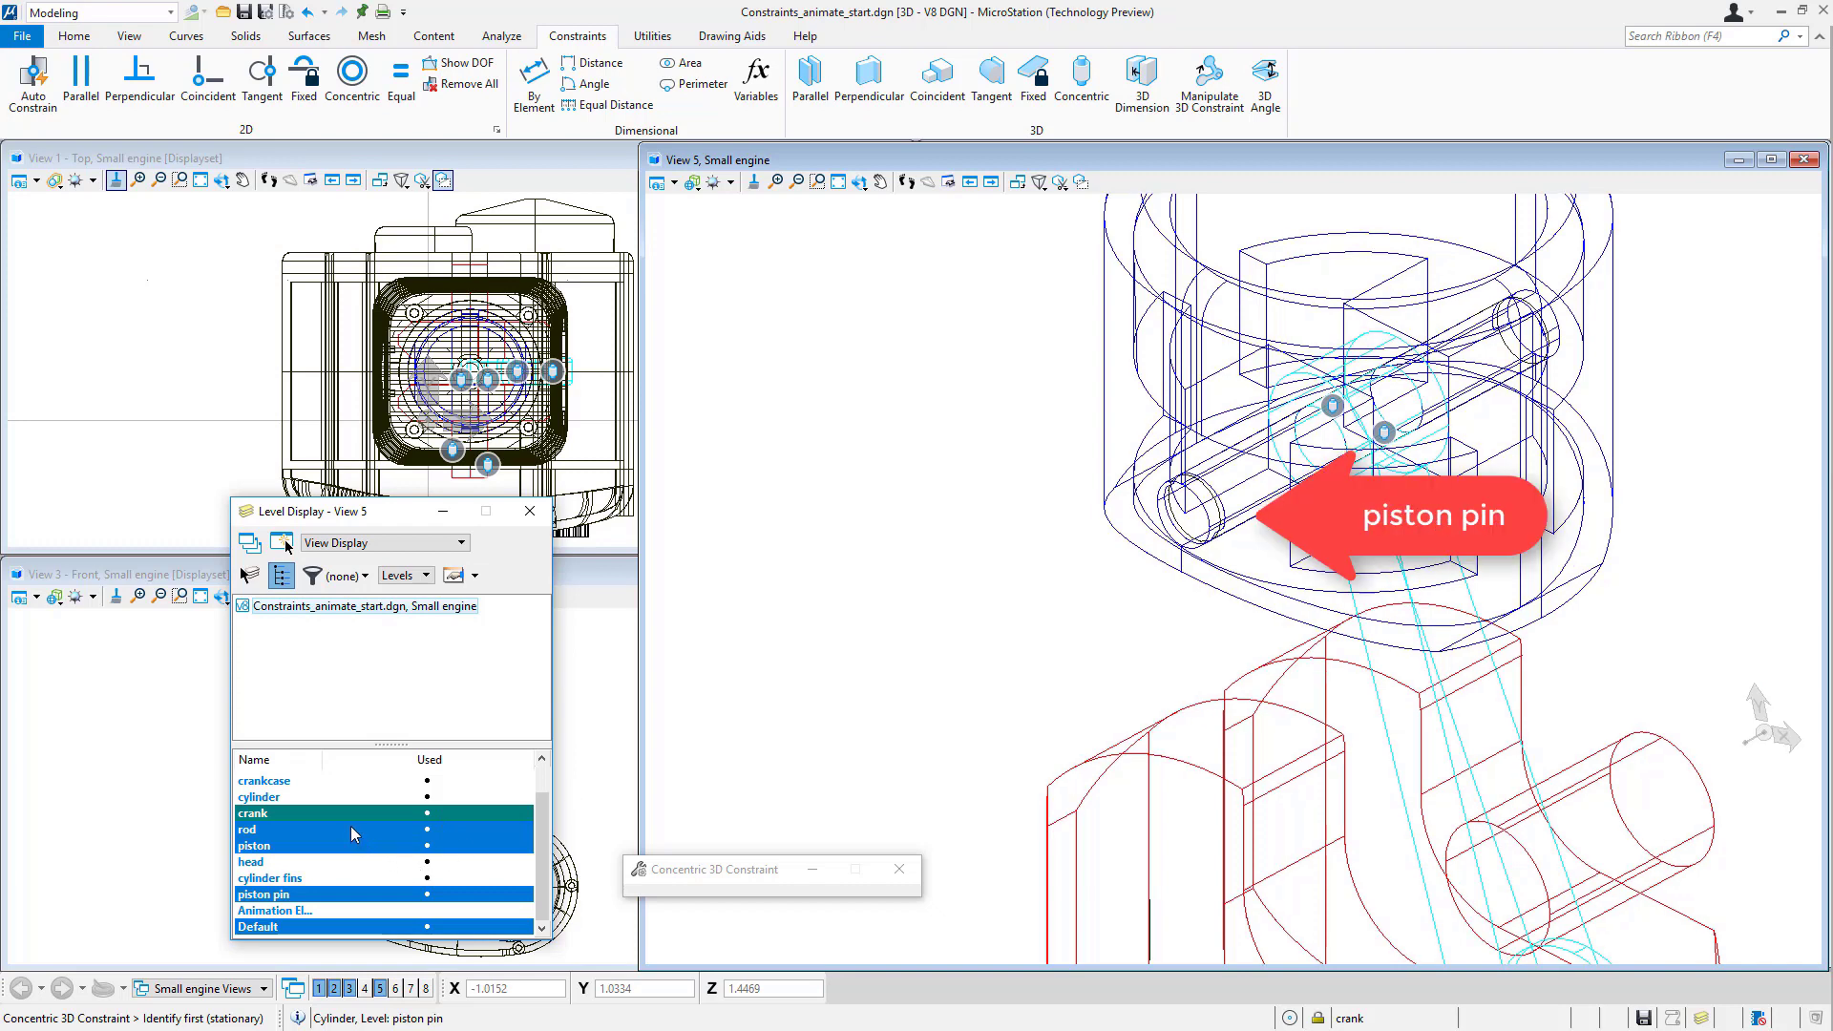
# Pick the piston pin as the stationary part with rod and piston, then reorient the view
pyautogui.click(254, 844)
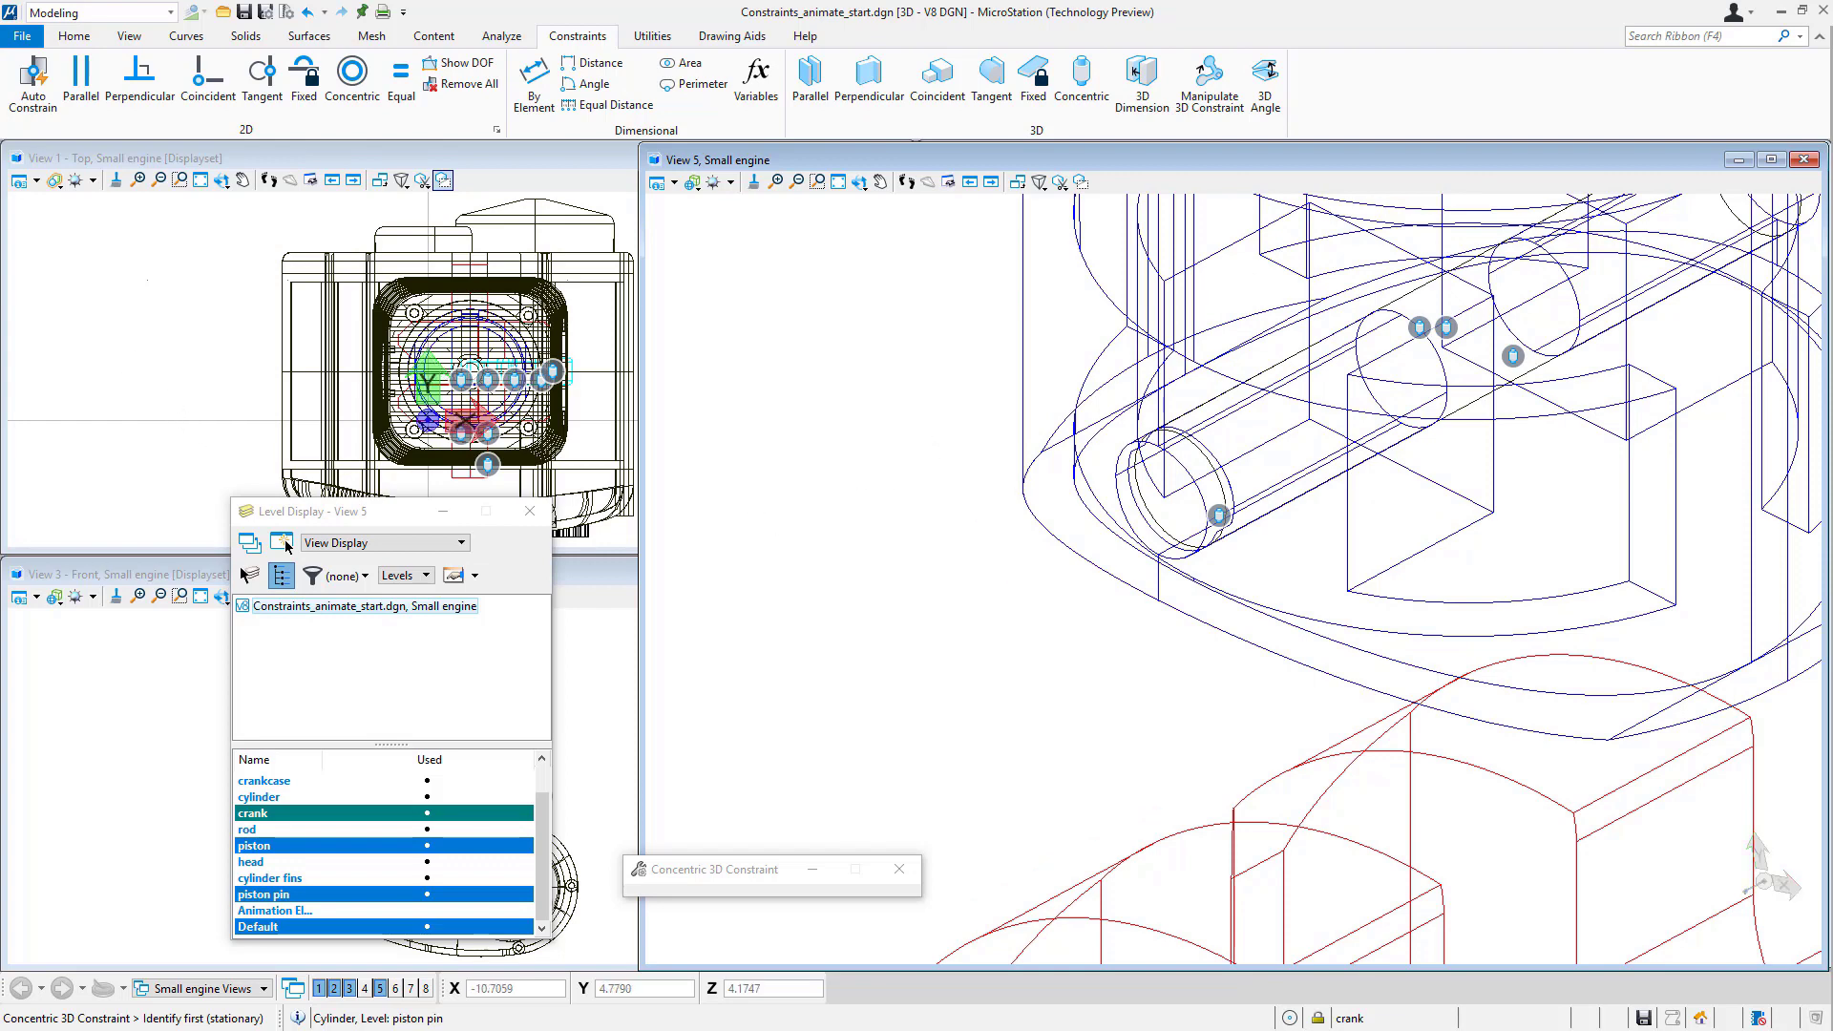
pyautogui.click(661, 181)
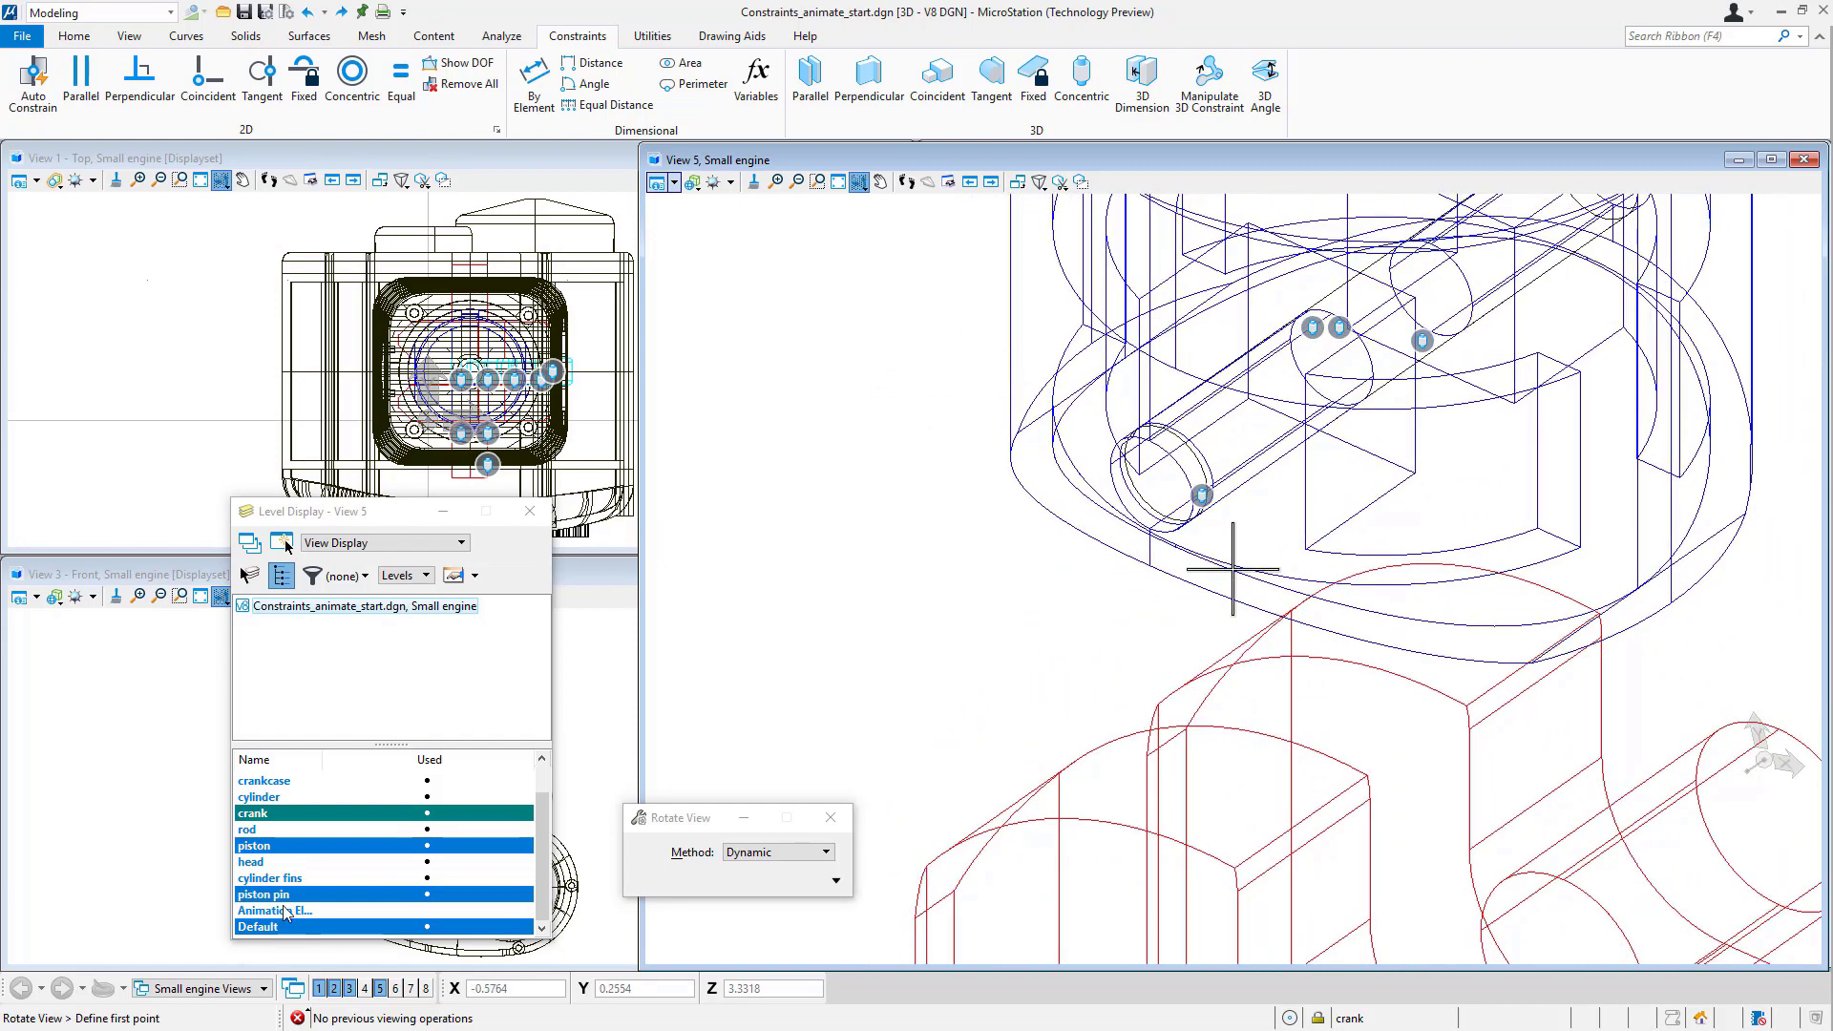
# Isolate the cylinder level, add the piston level, and start Concentric 3D Constraint on the bore
pyautogui.click(270, 796)
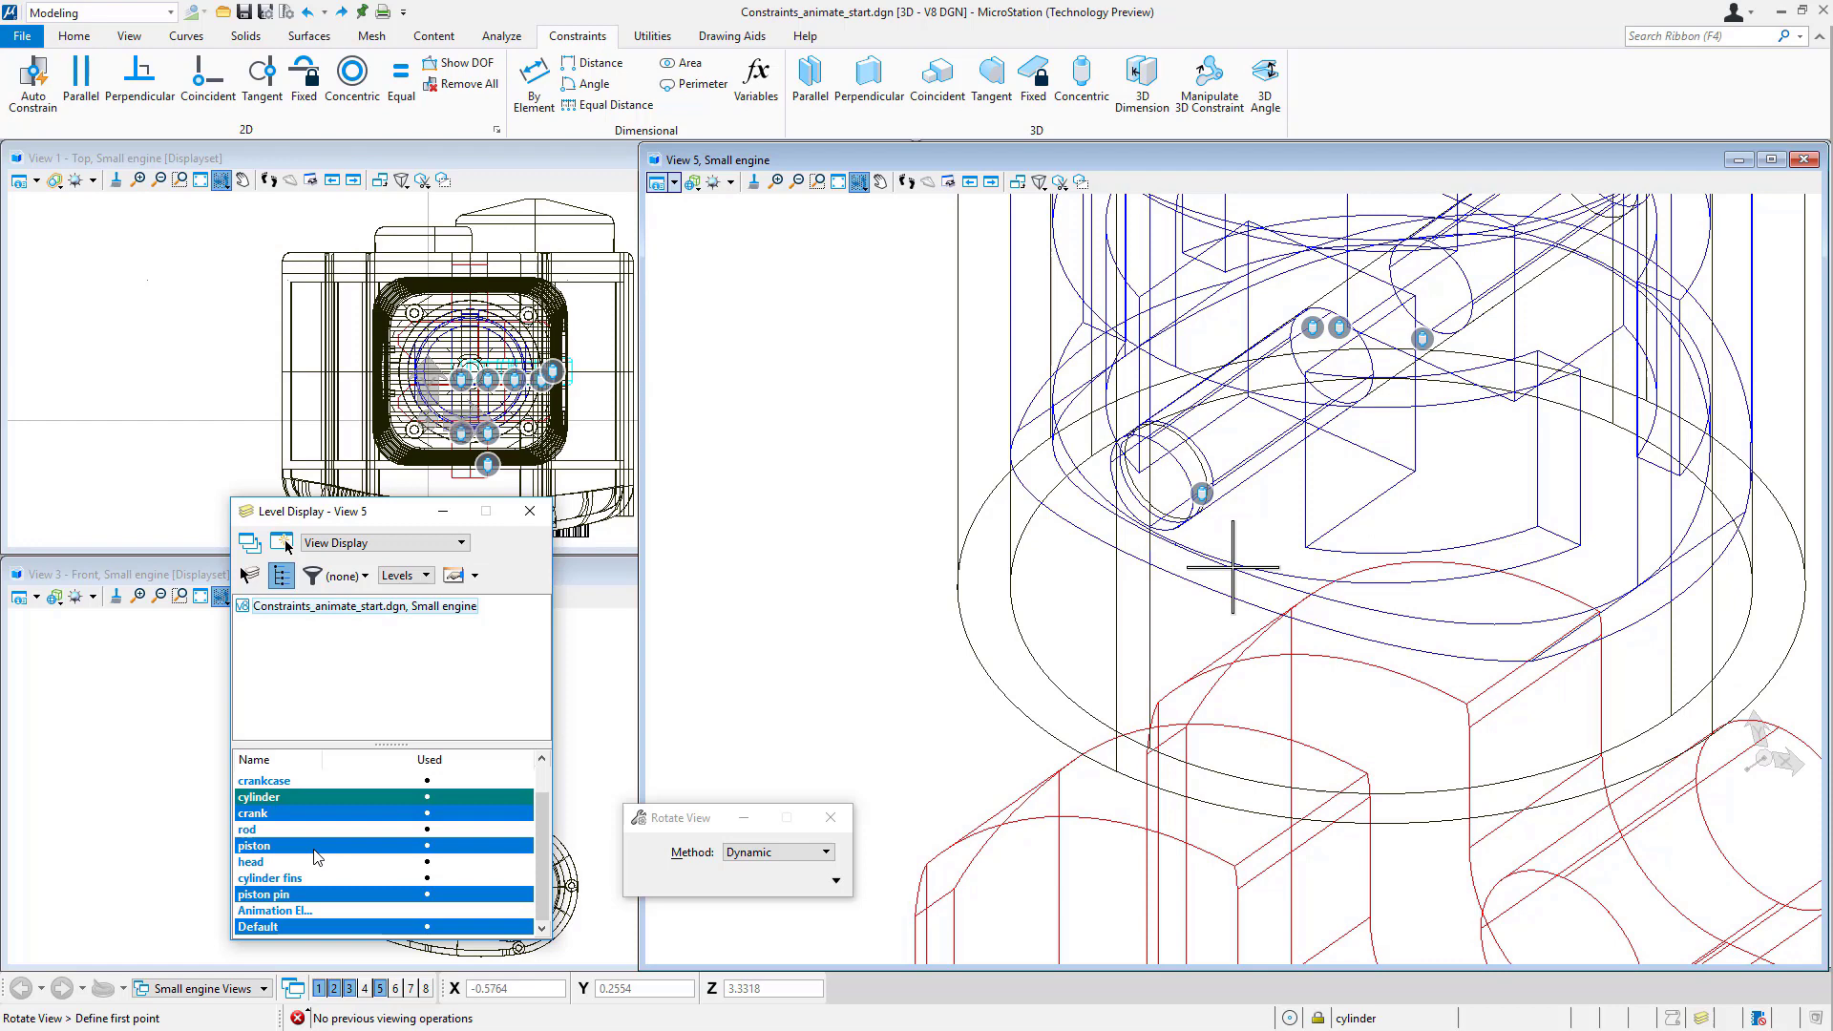
pyautogui.rightClick(313, 836)
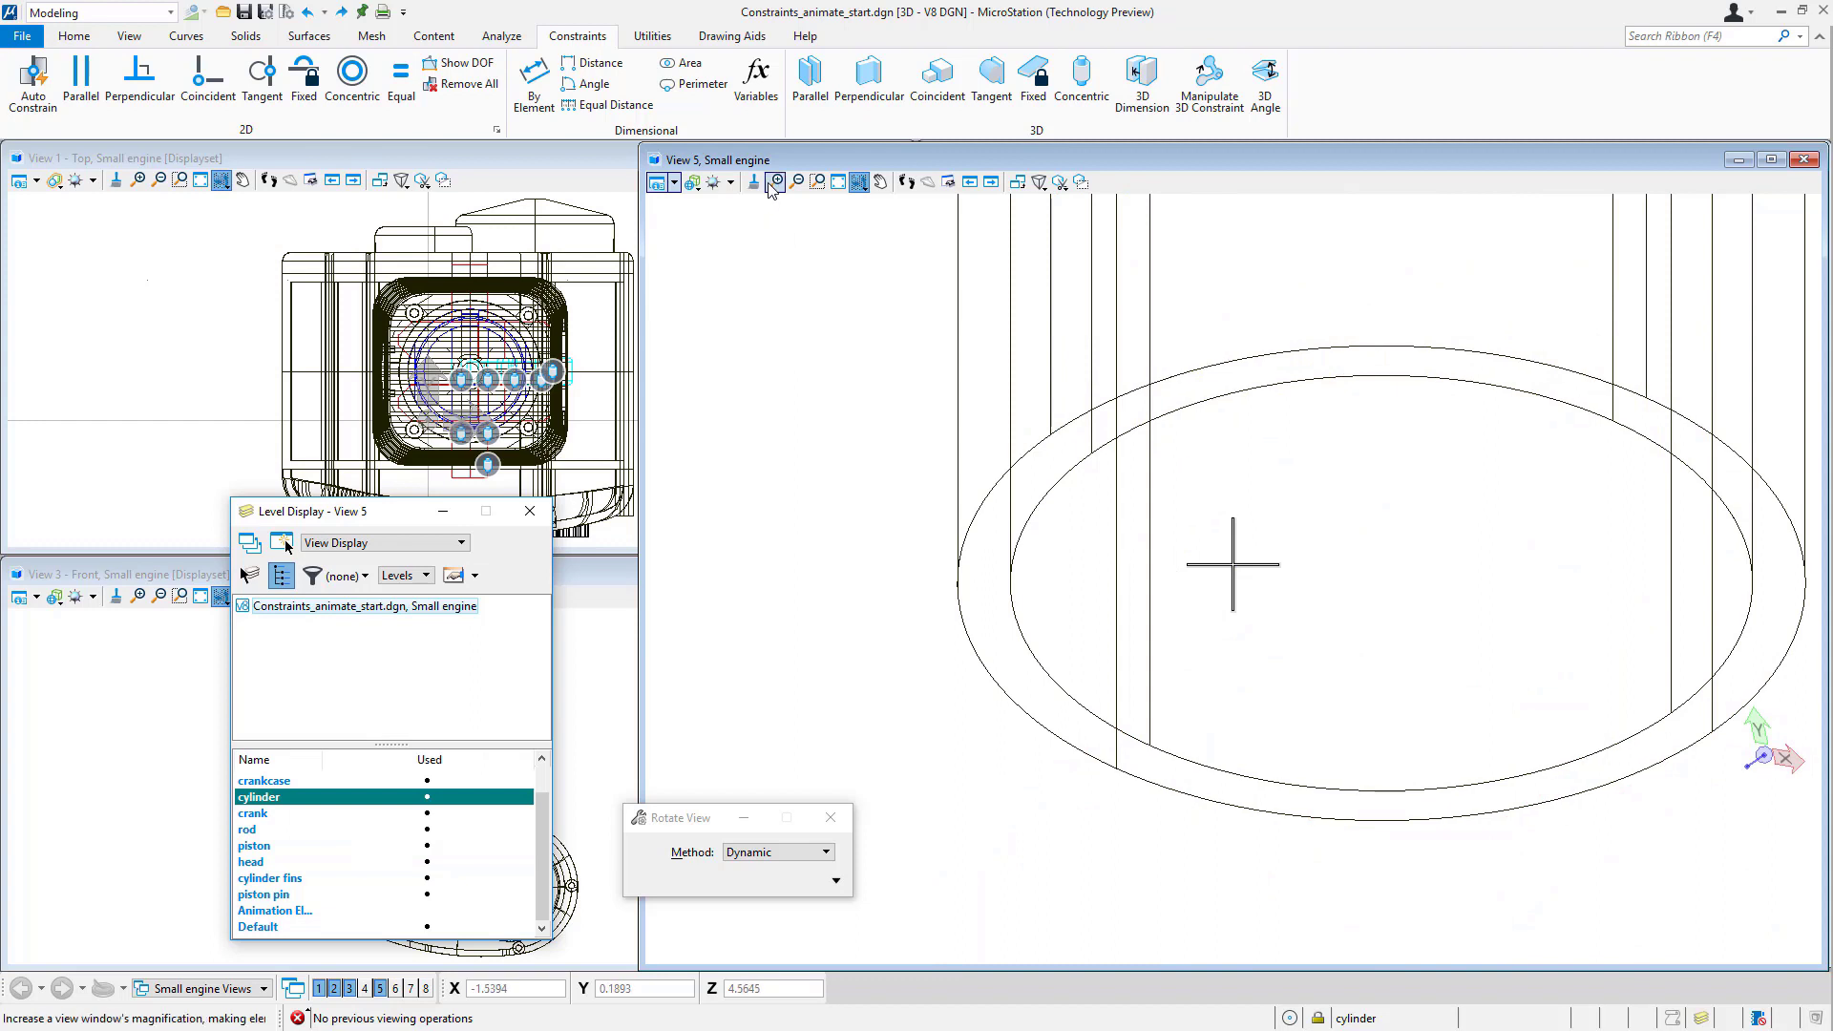
pyautogui.click(254, 845)
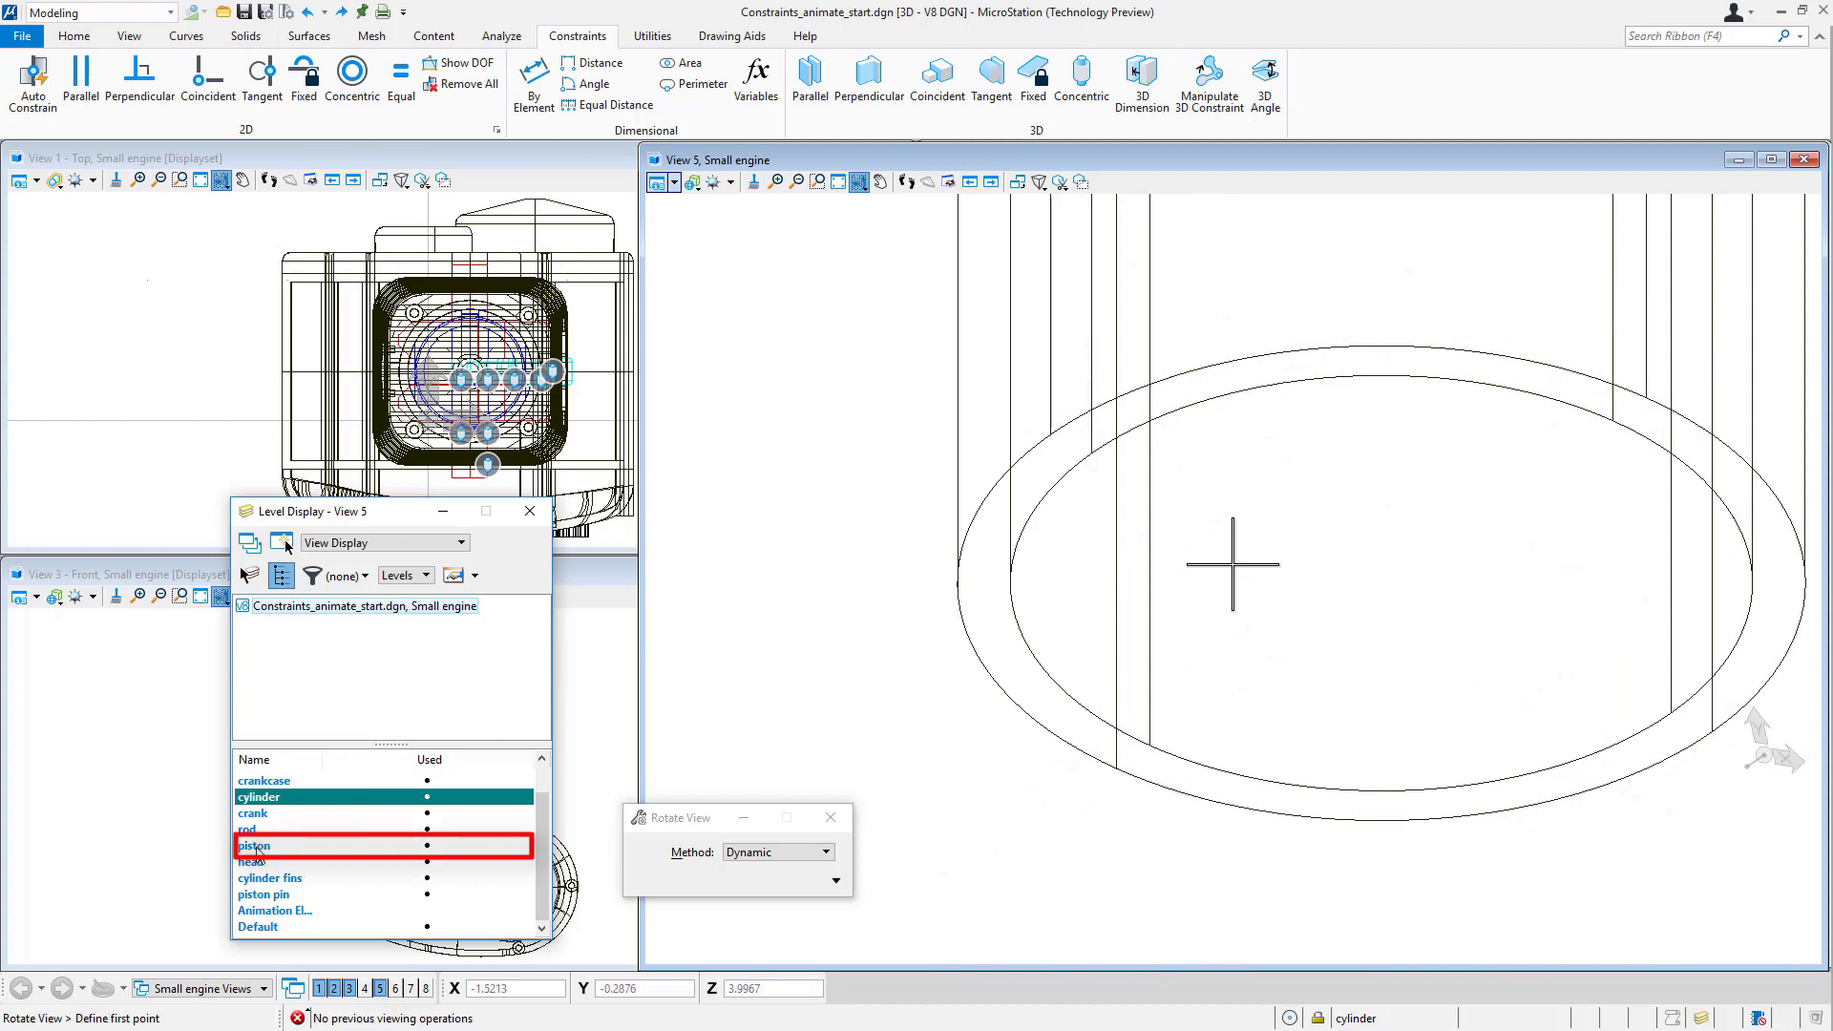
pyautogui.click(254, 845)
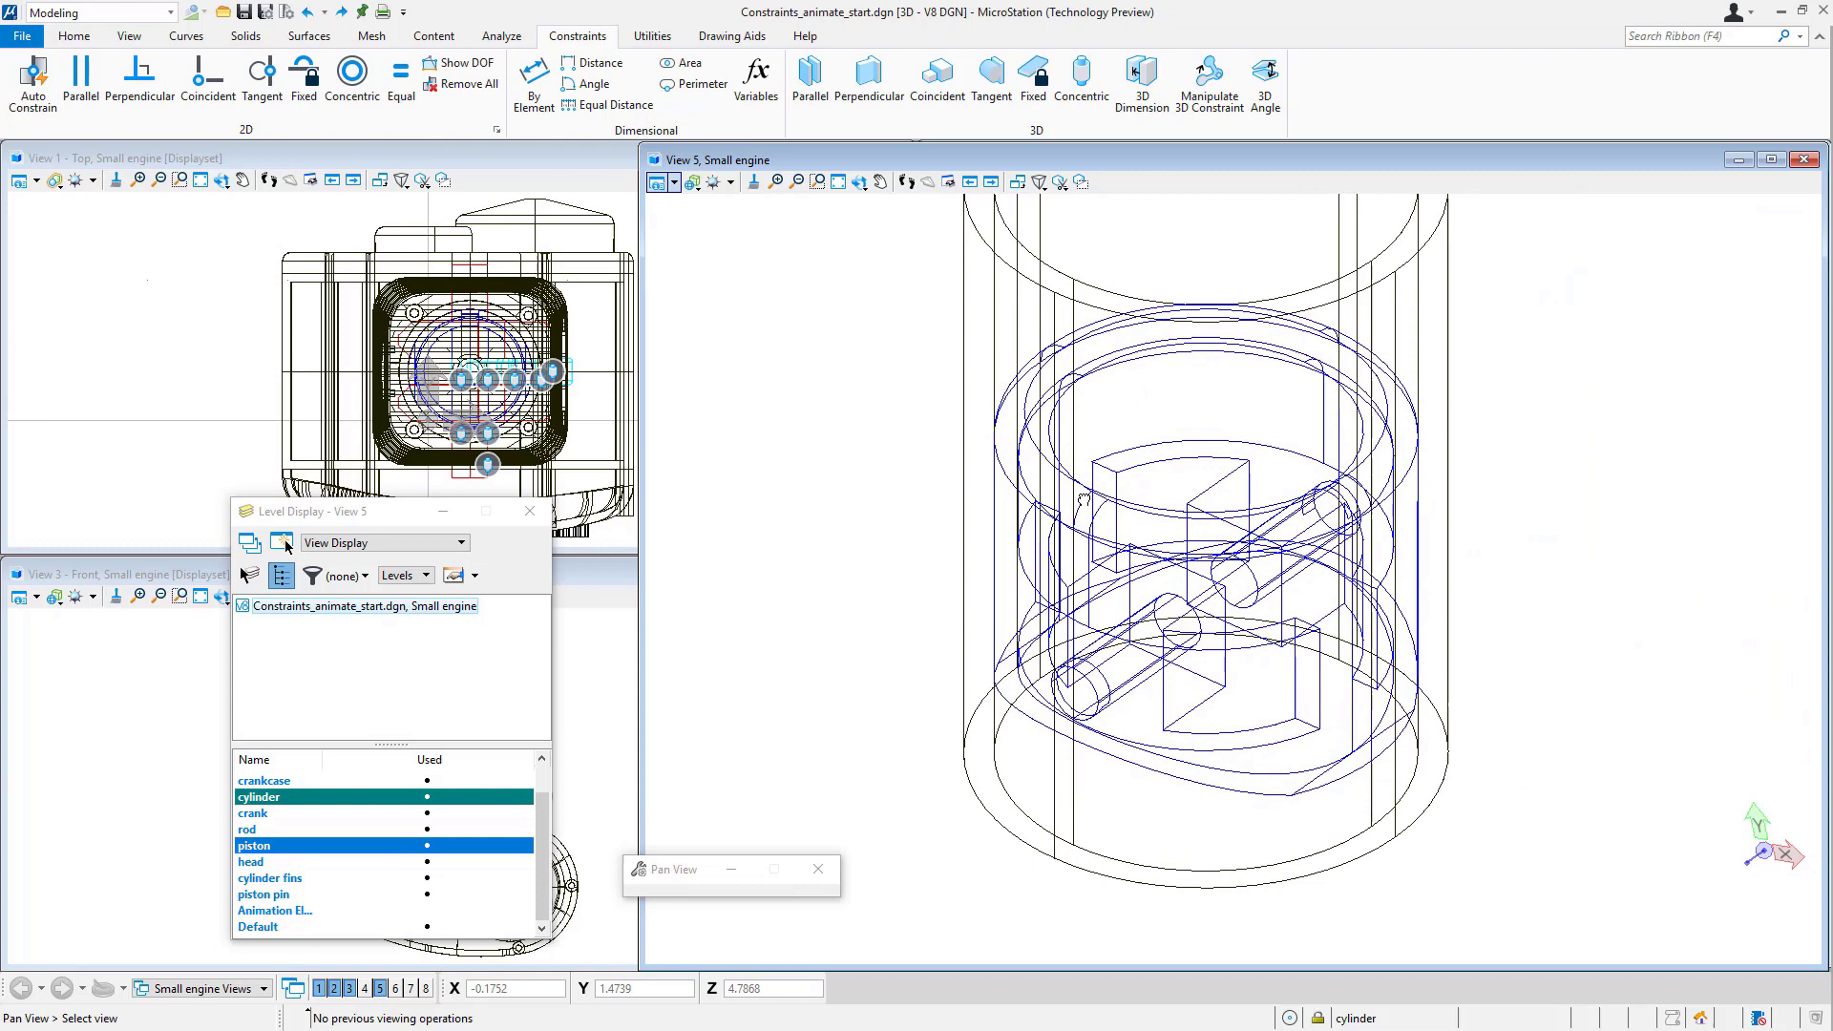
pyautogui.click(1078, 84)
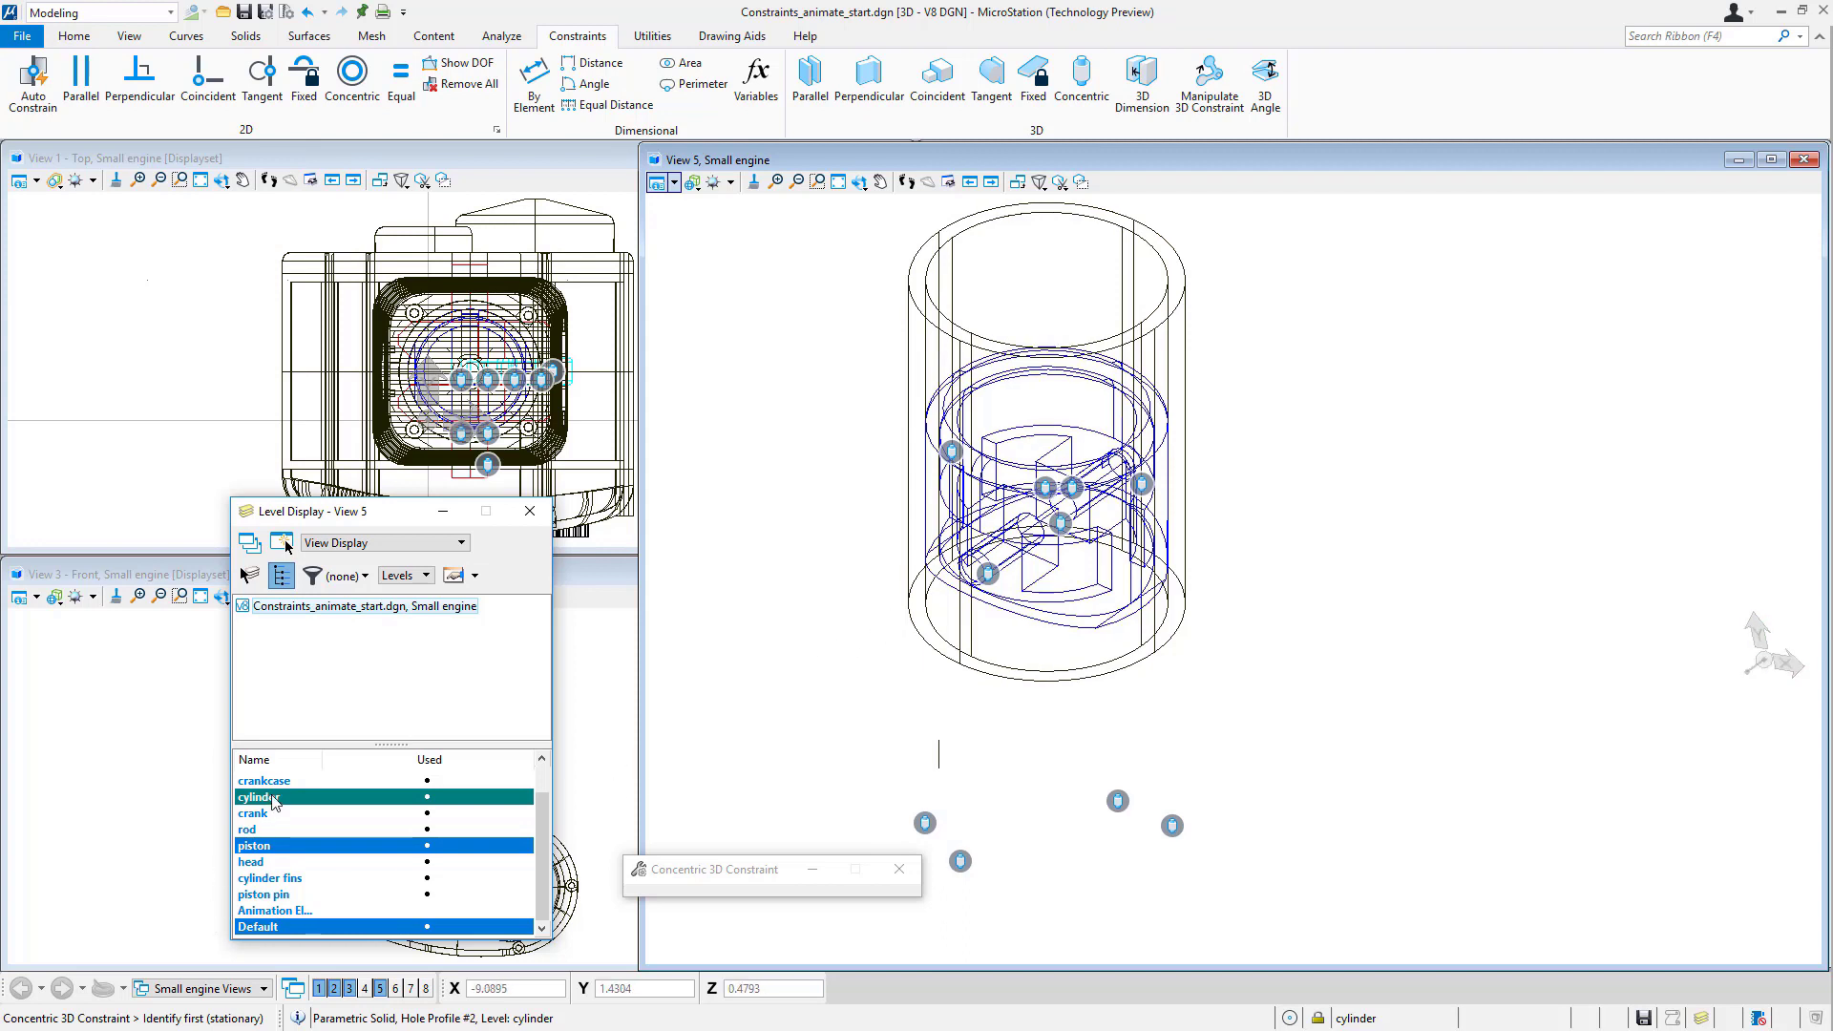
# Turn on all engine levels and fit the whole engine into the view
pyautogui.click(264, 781)
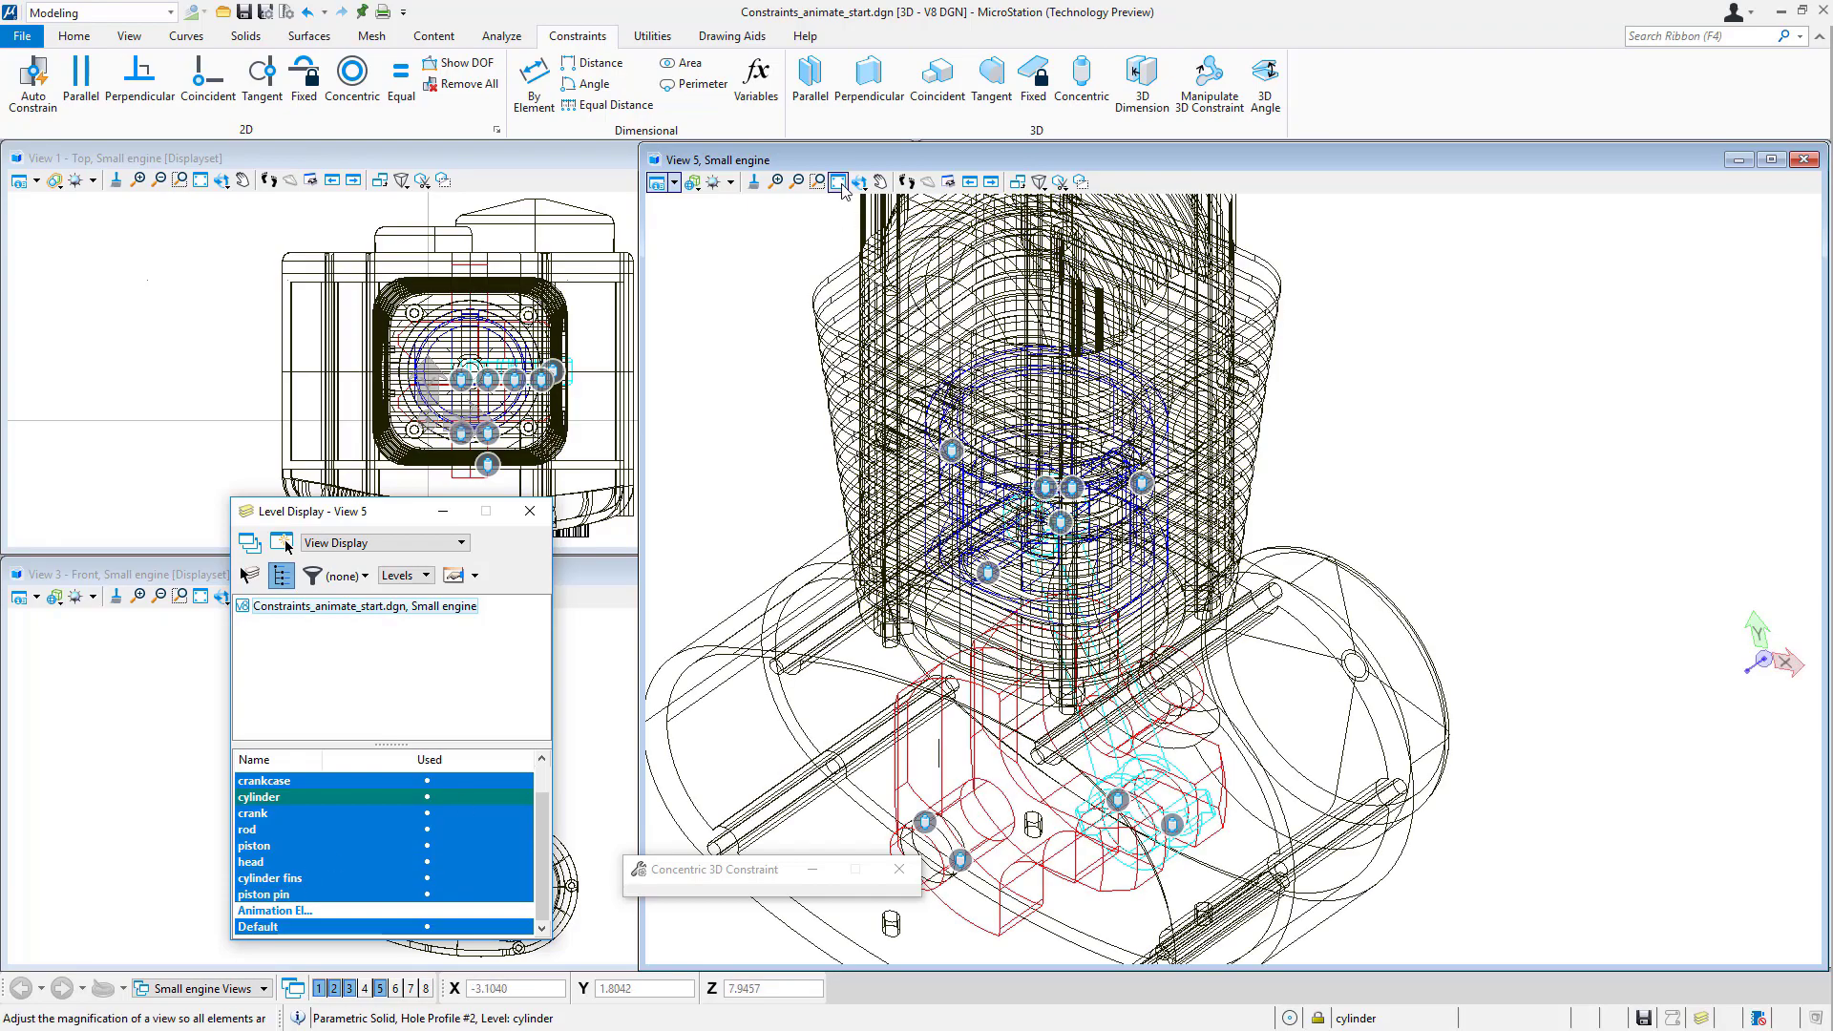
pyautogui.click(859, 181)
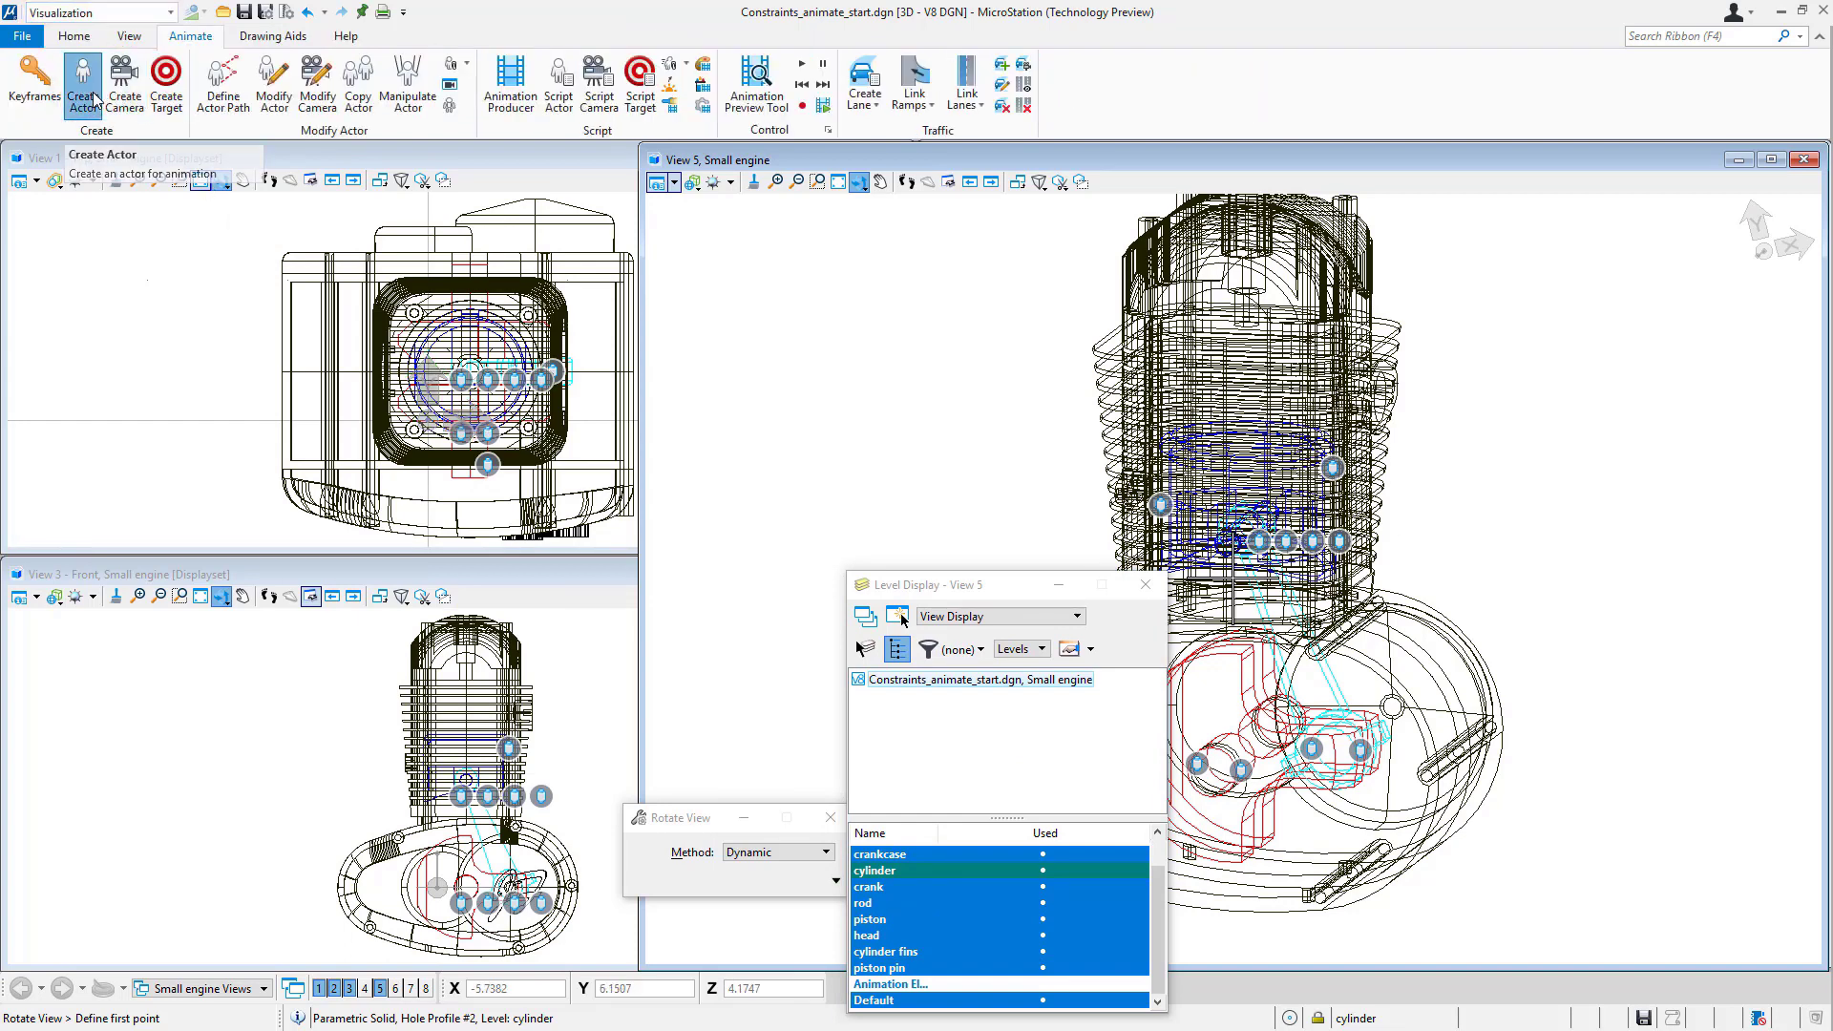
# Create an animation actor named crank with Rotate Y enabled
pyautogui.click(80, 83)
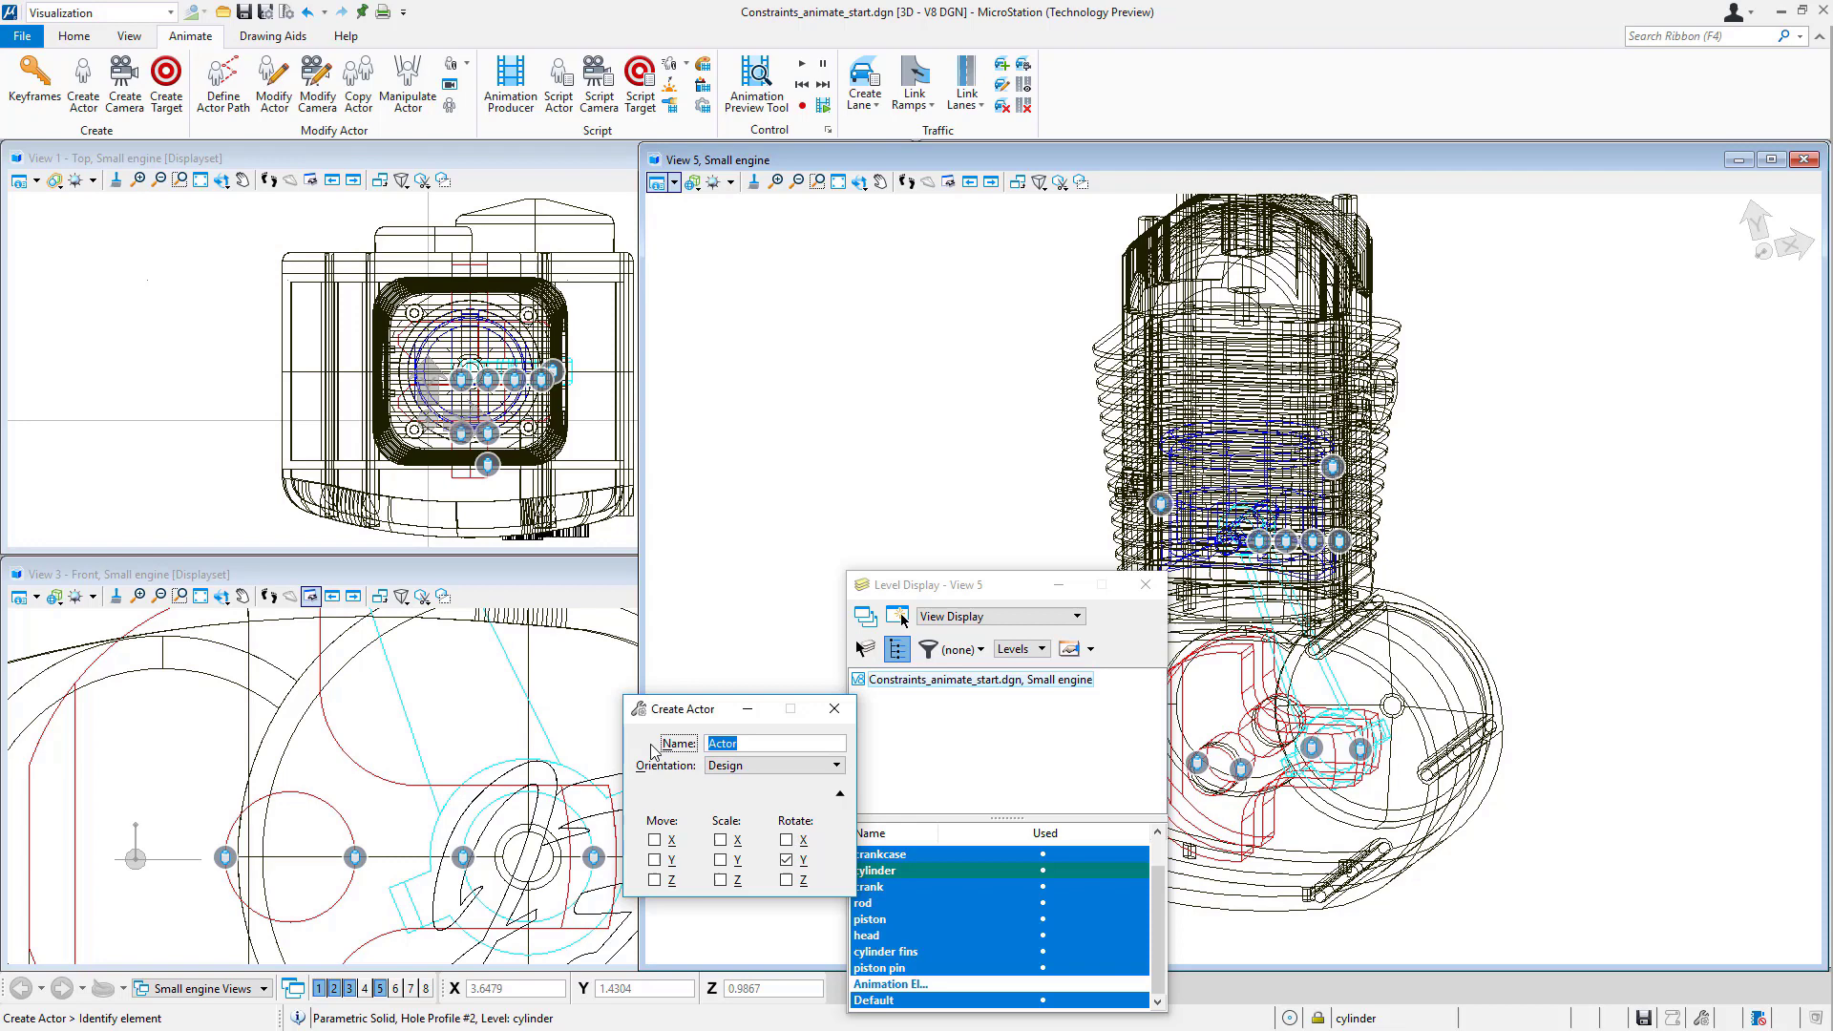
pyautogui.write('c')
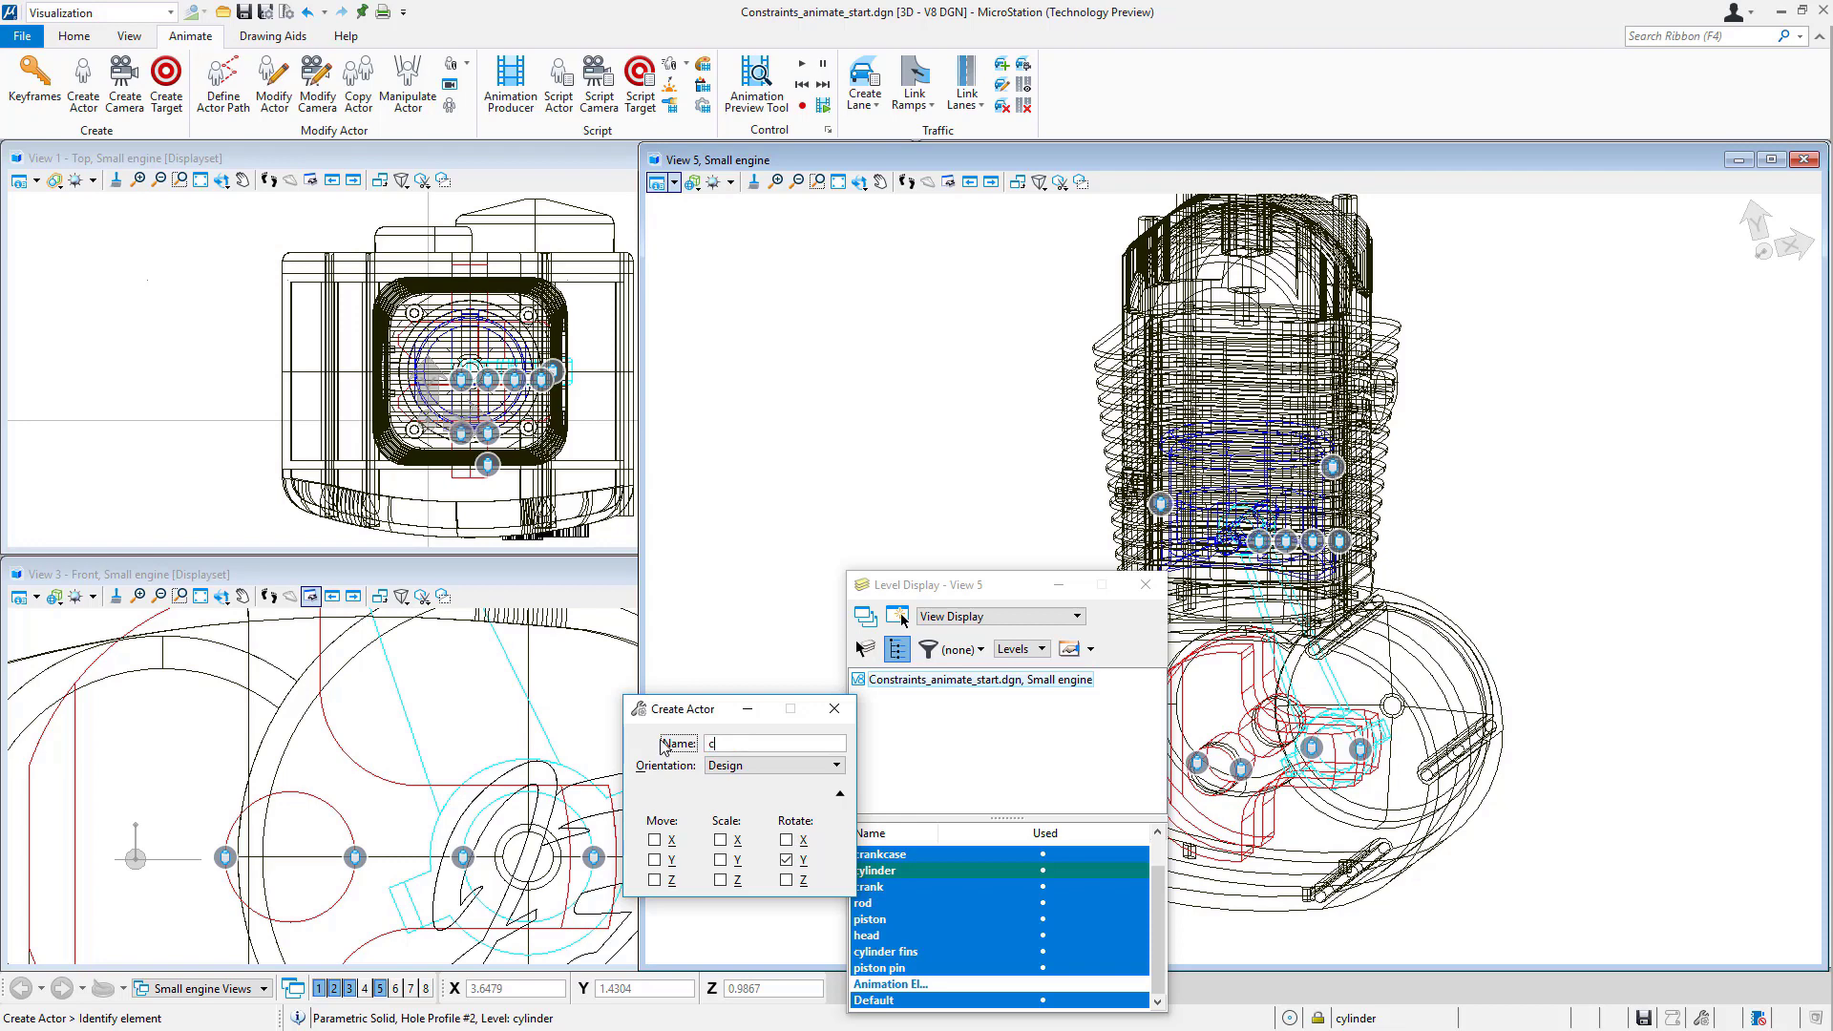
pyautogui.write('rank-1')
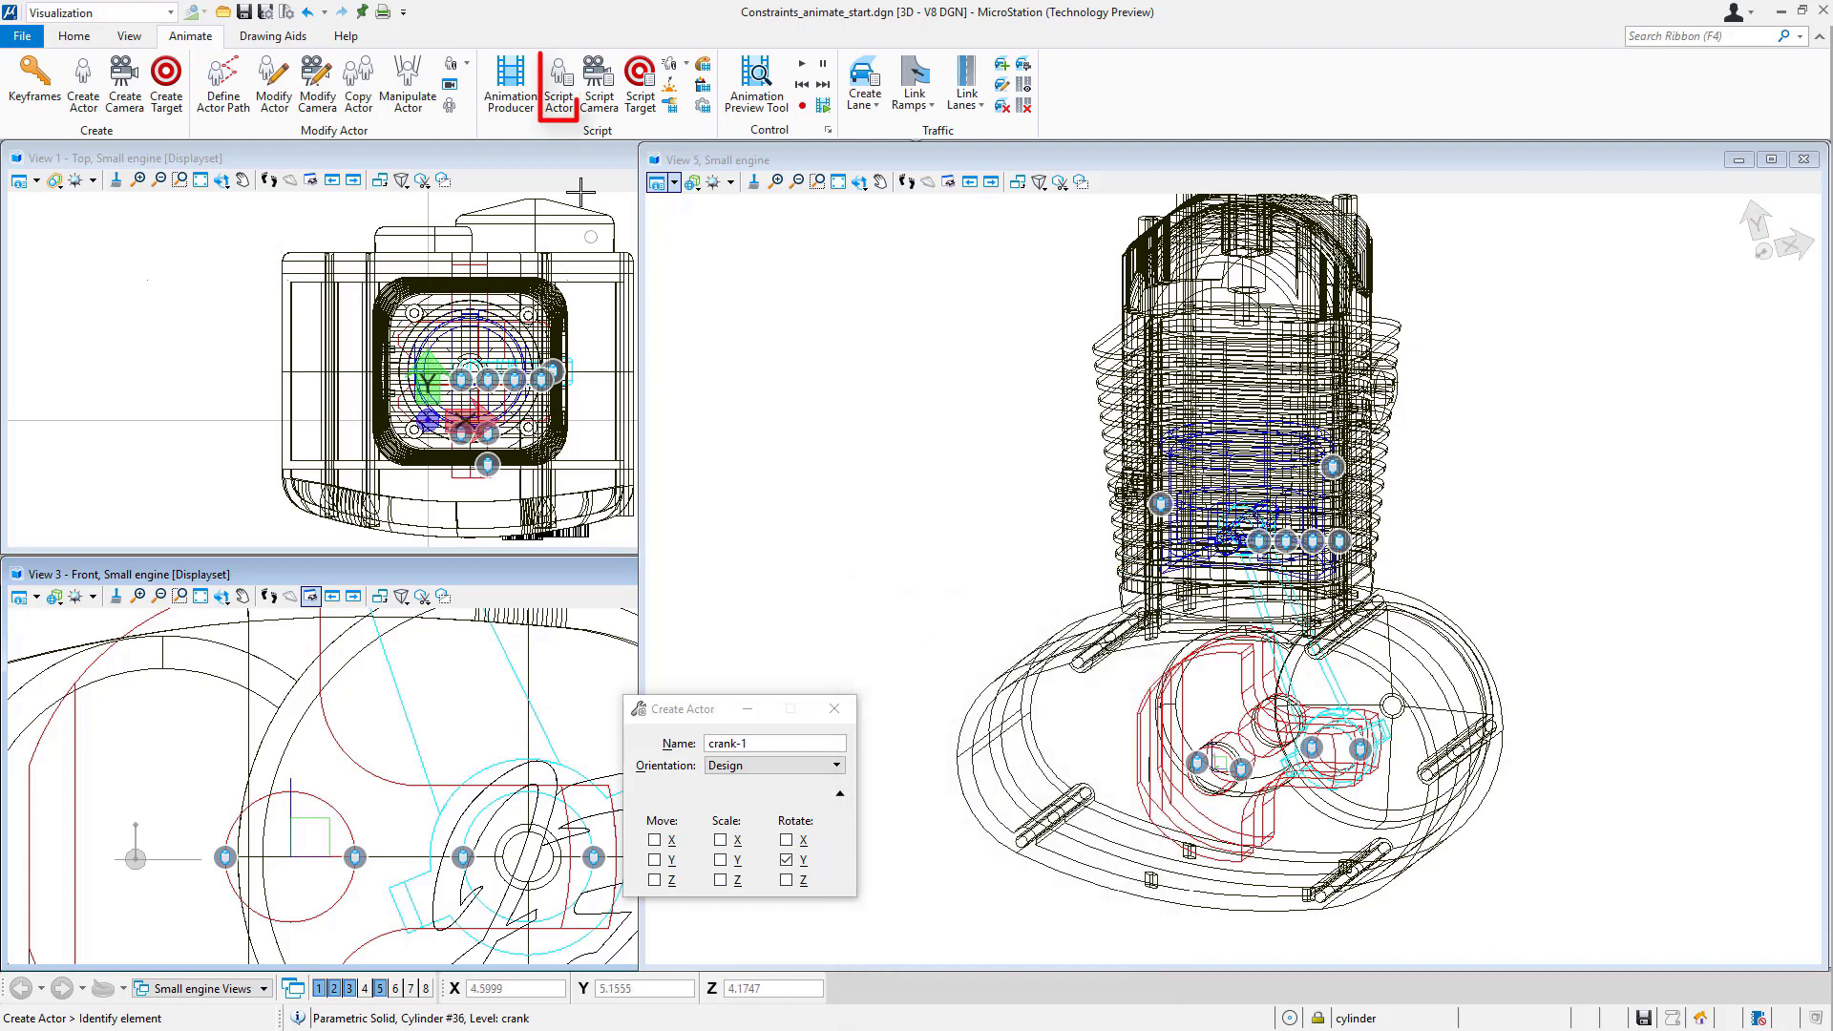
# Script the crank actor's Y rotation as 10*fr over frames 0 to 719
pyautogui.click(559, 83)
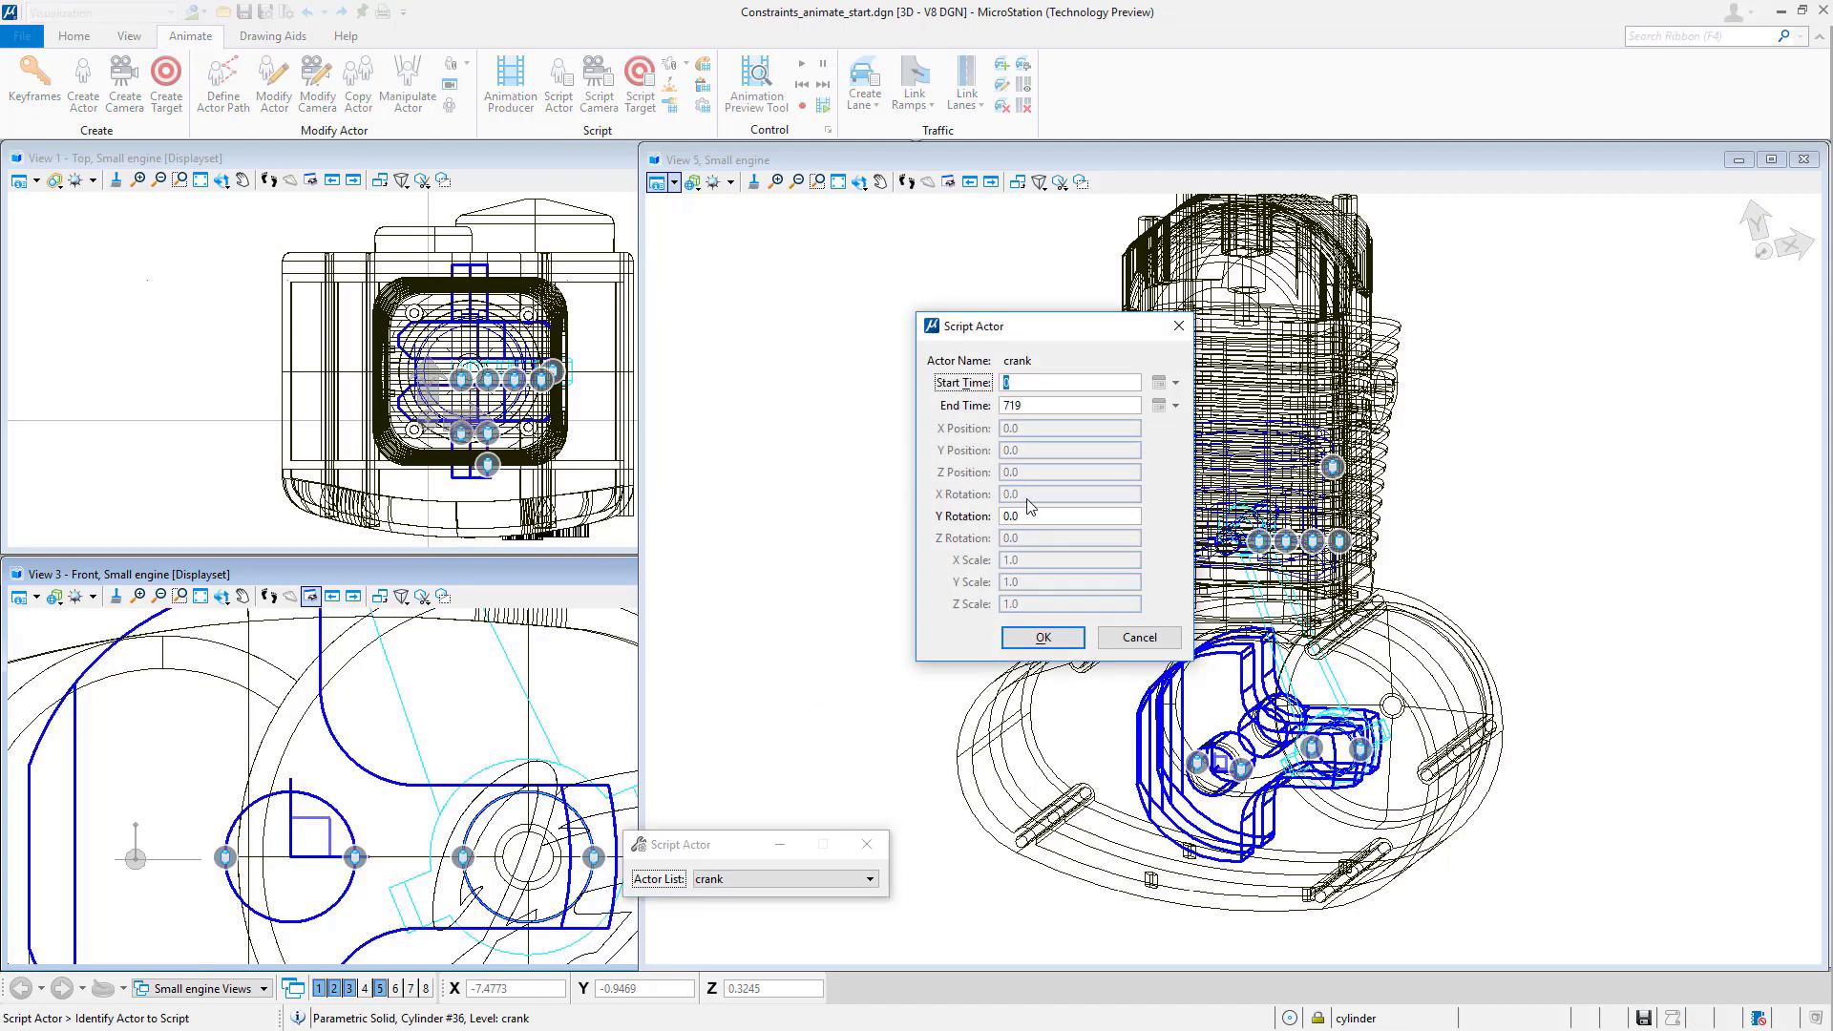
pyautogui.click(1067, 515)
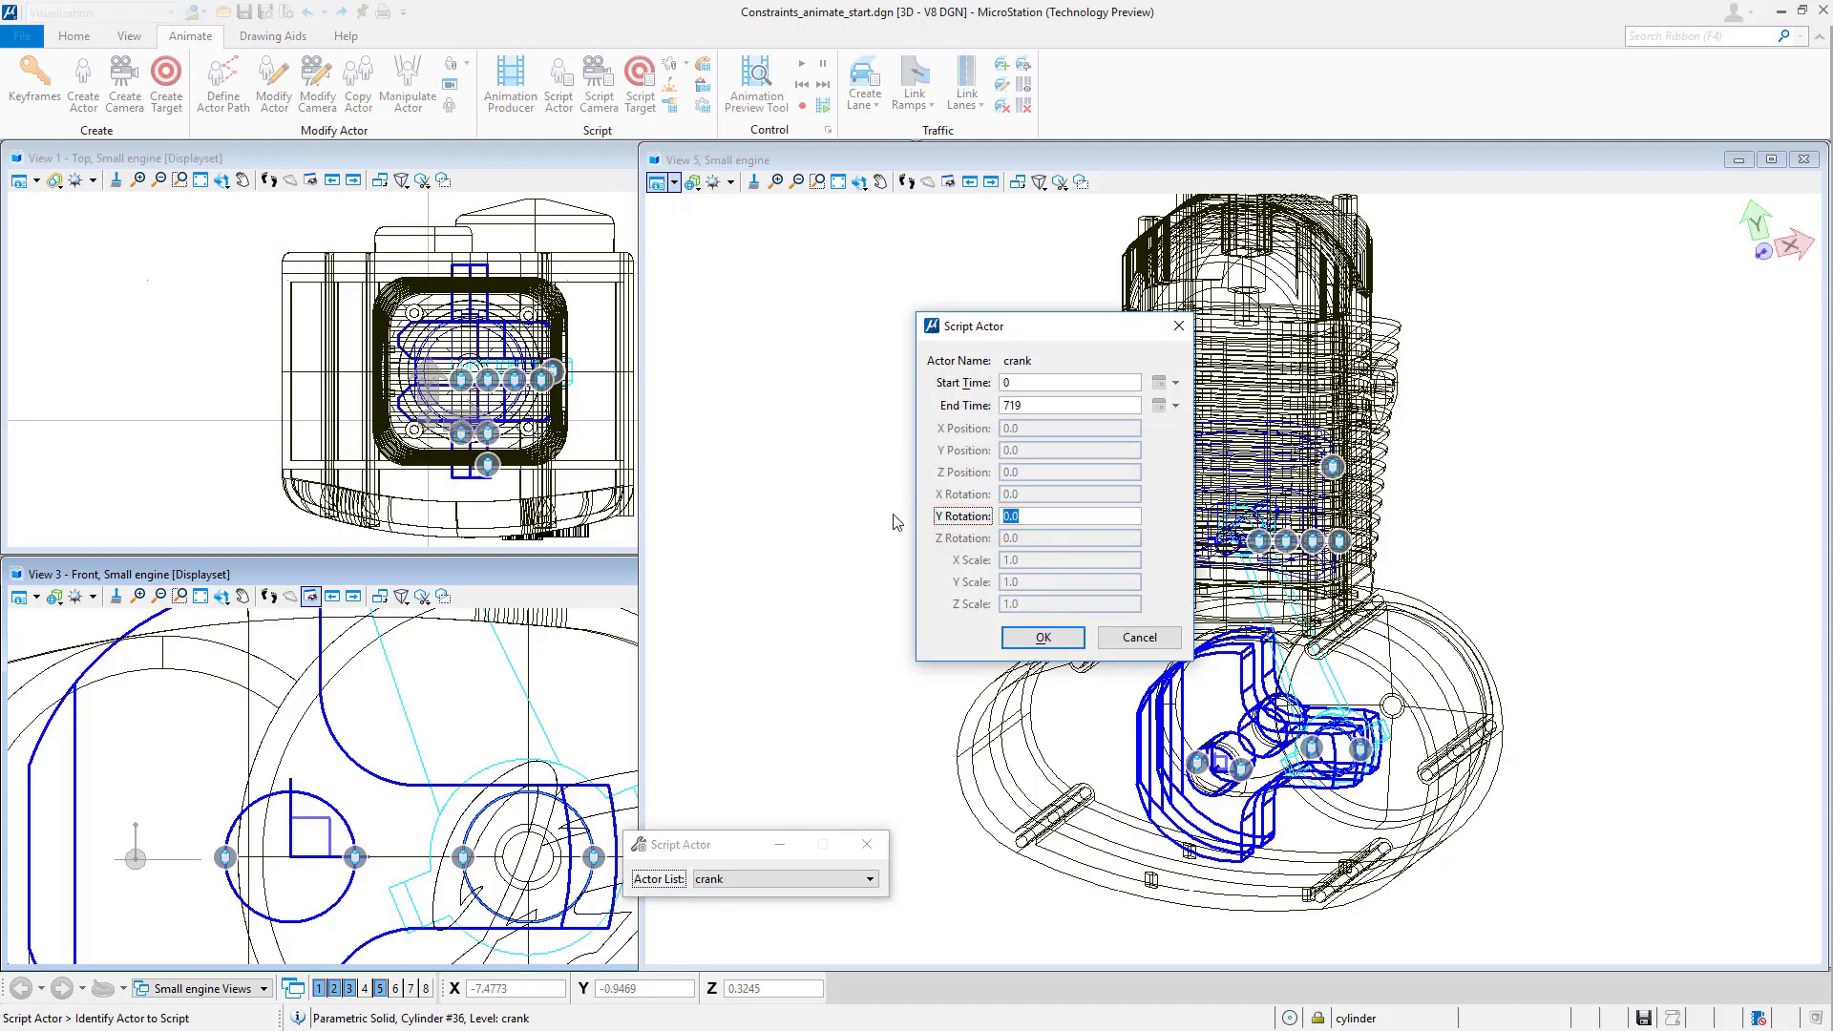
pyautogui.write('10*fr')
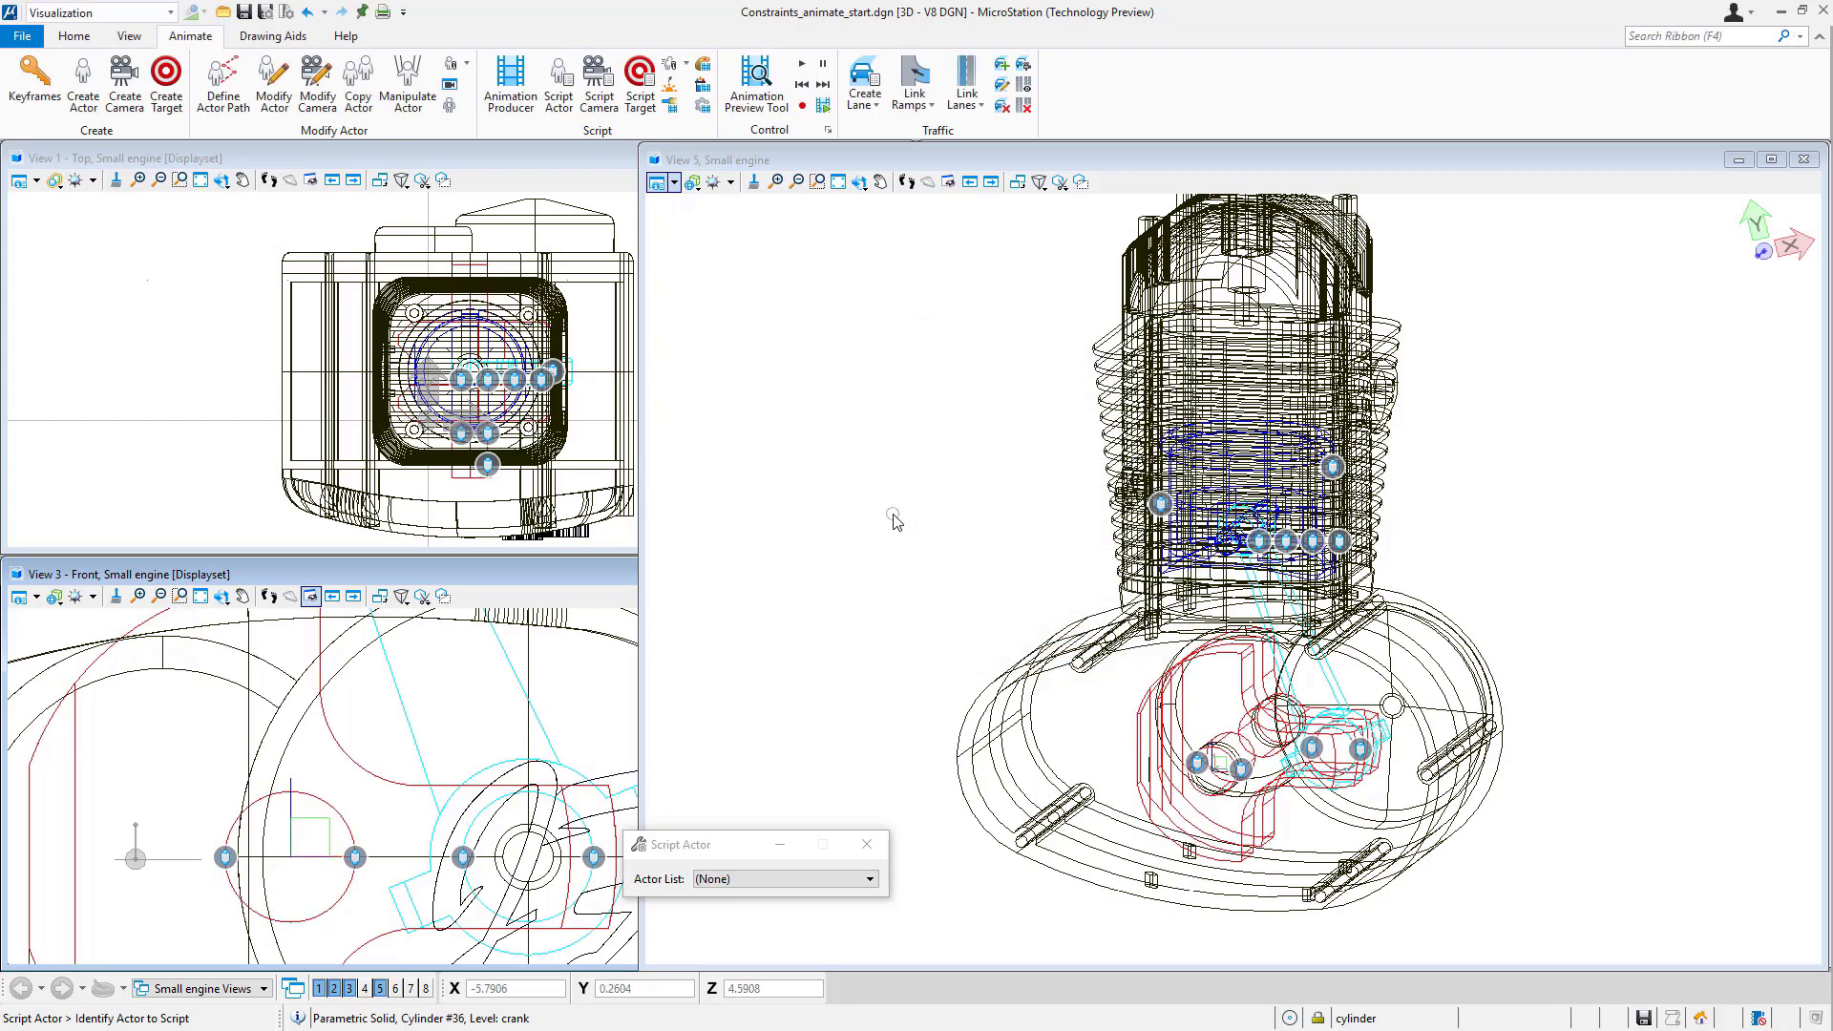
pyautogui.click(755, 84)
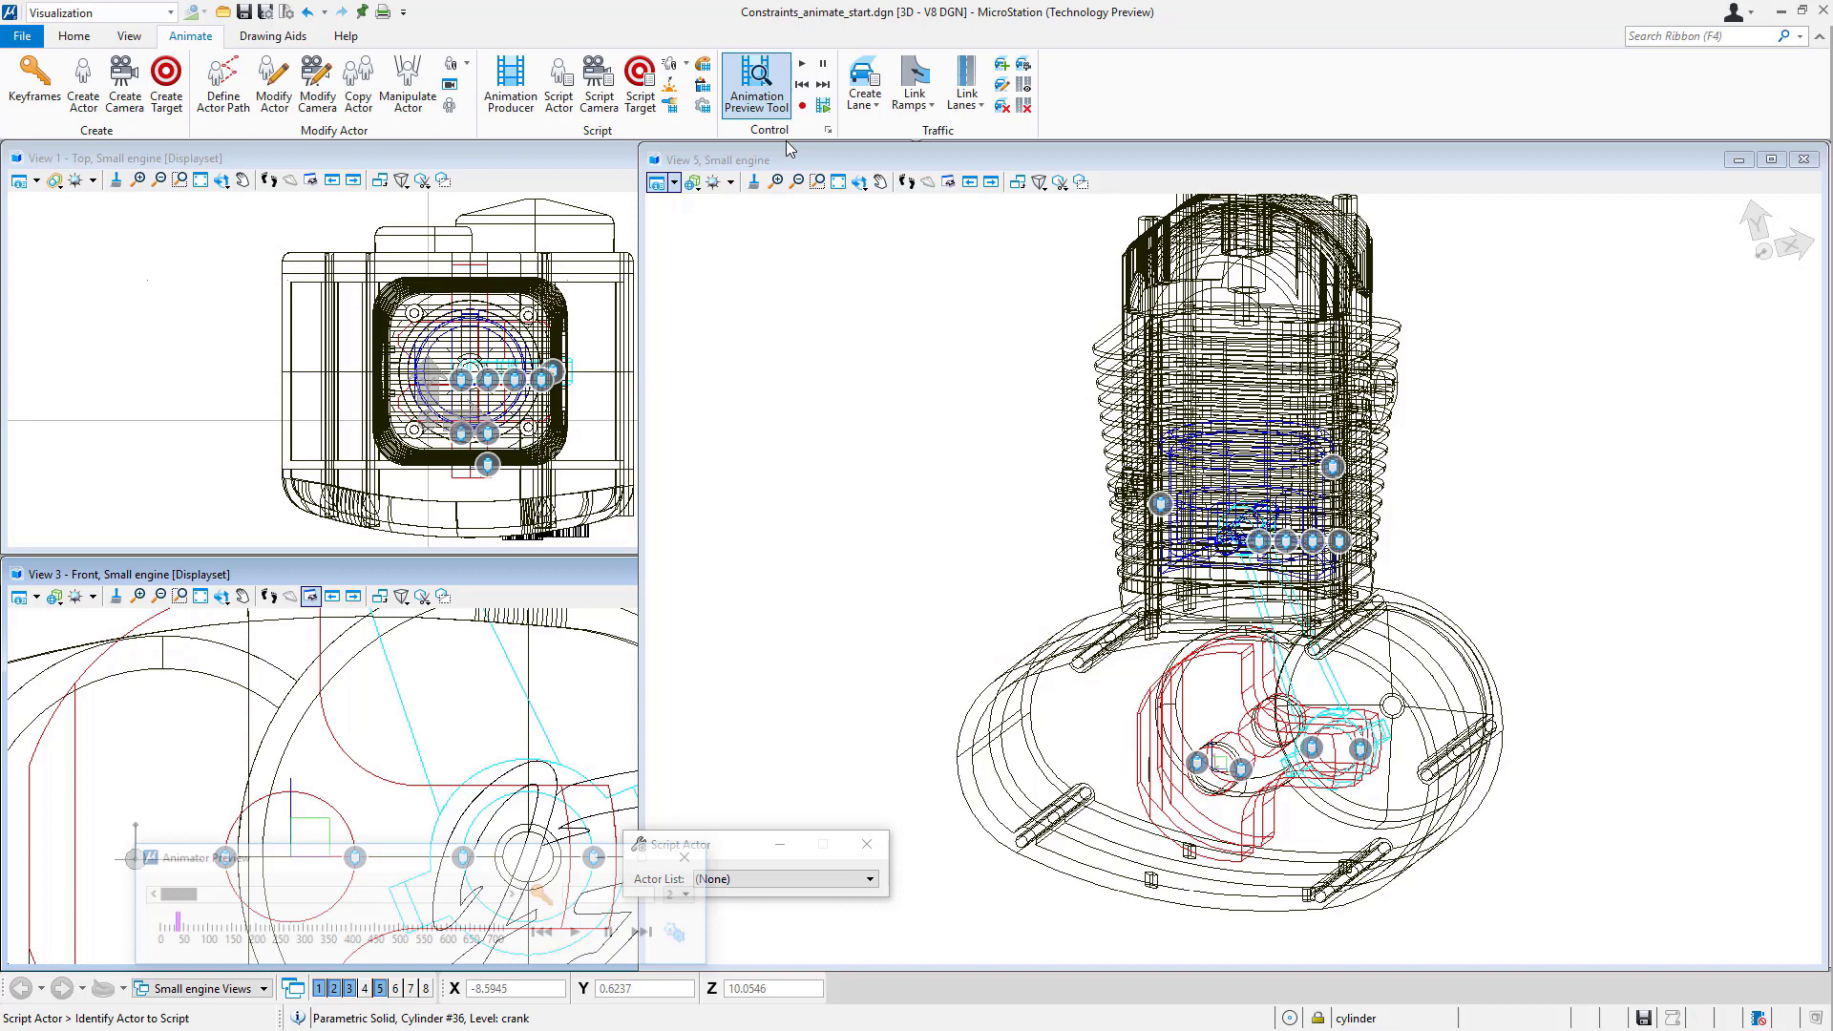
# Scrub the animation timeline, play the crank animation while rotating the view, then pause
pyautogui.click(755, 84)
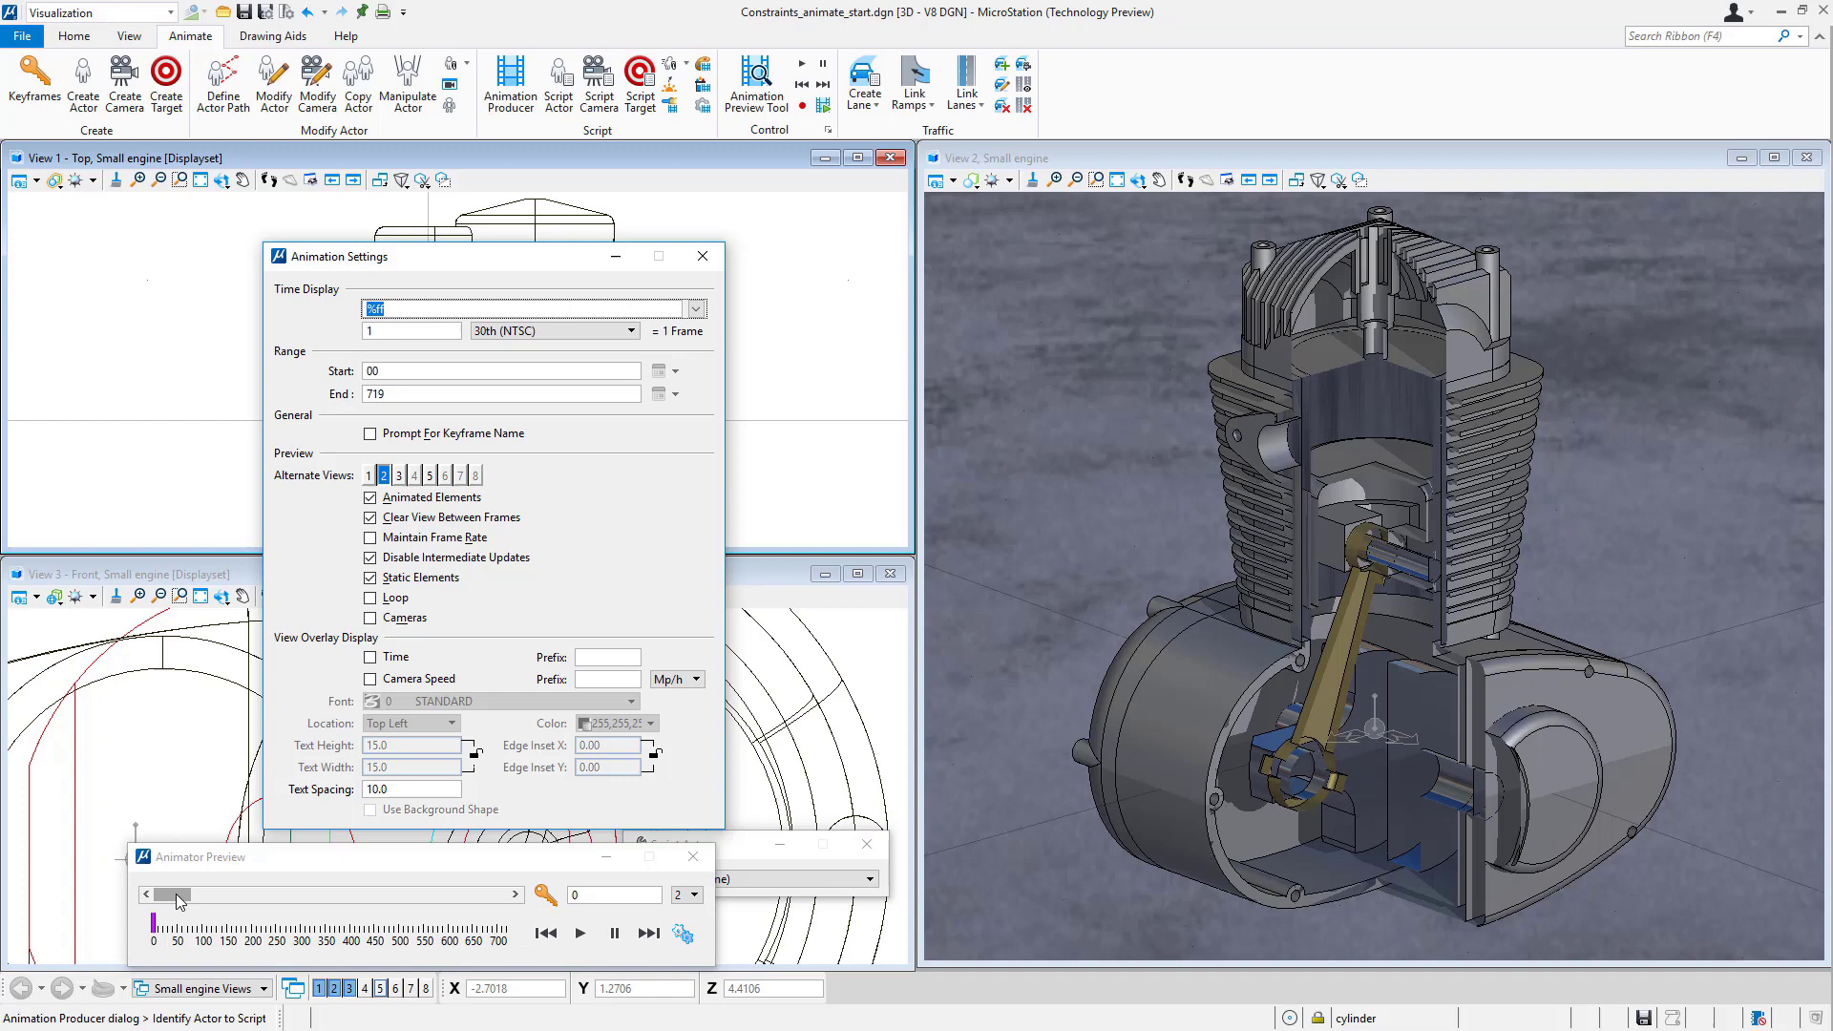
pyautogui.moveTo(176, 895); pyautogui.dragTo(292, 894)
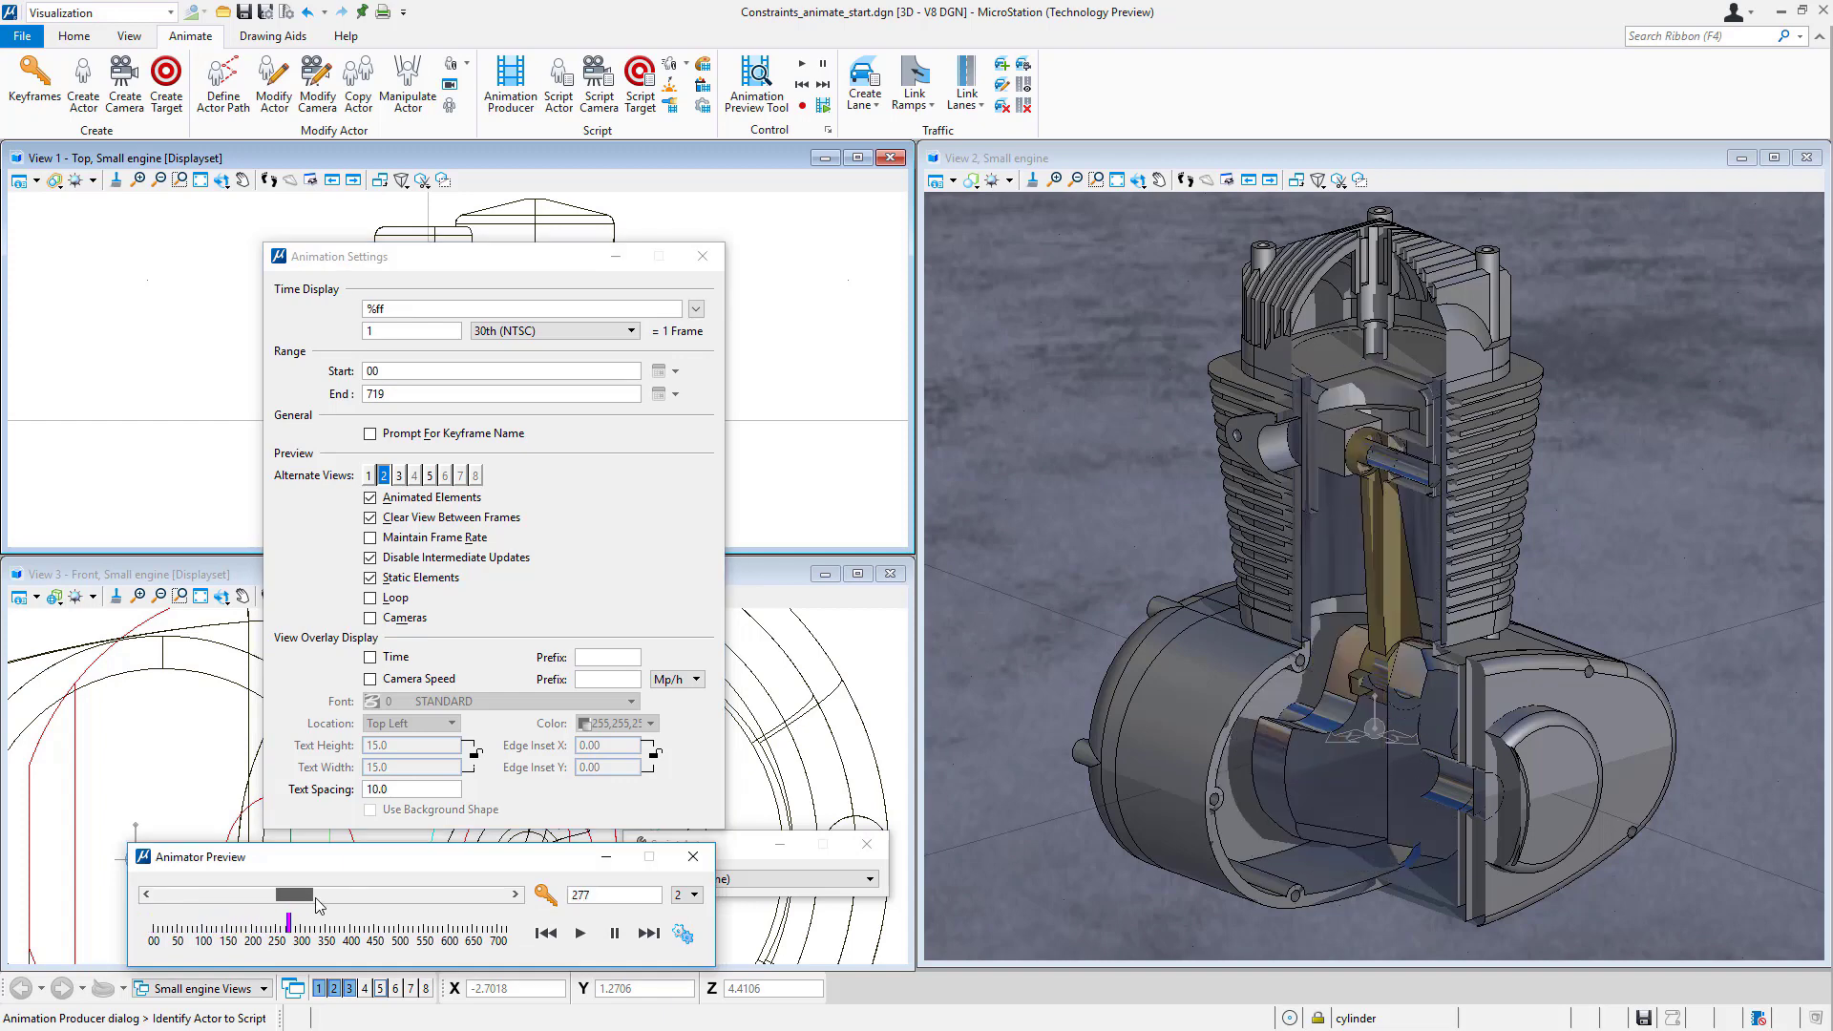
pyautogui.moveTo(286, 896); pyautogui.dragTo(369, 896)
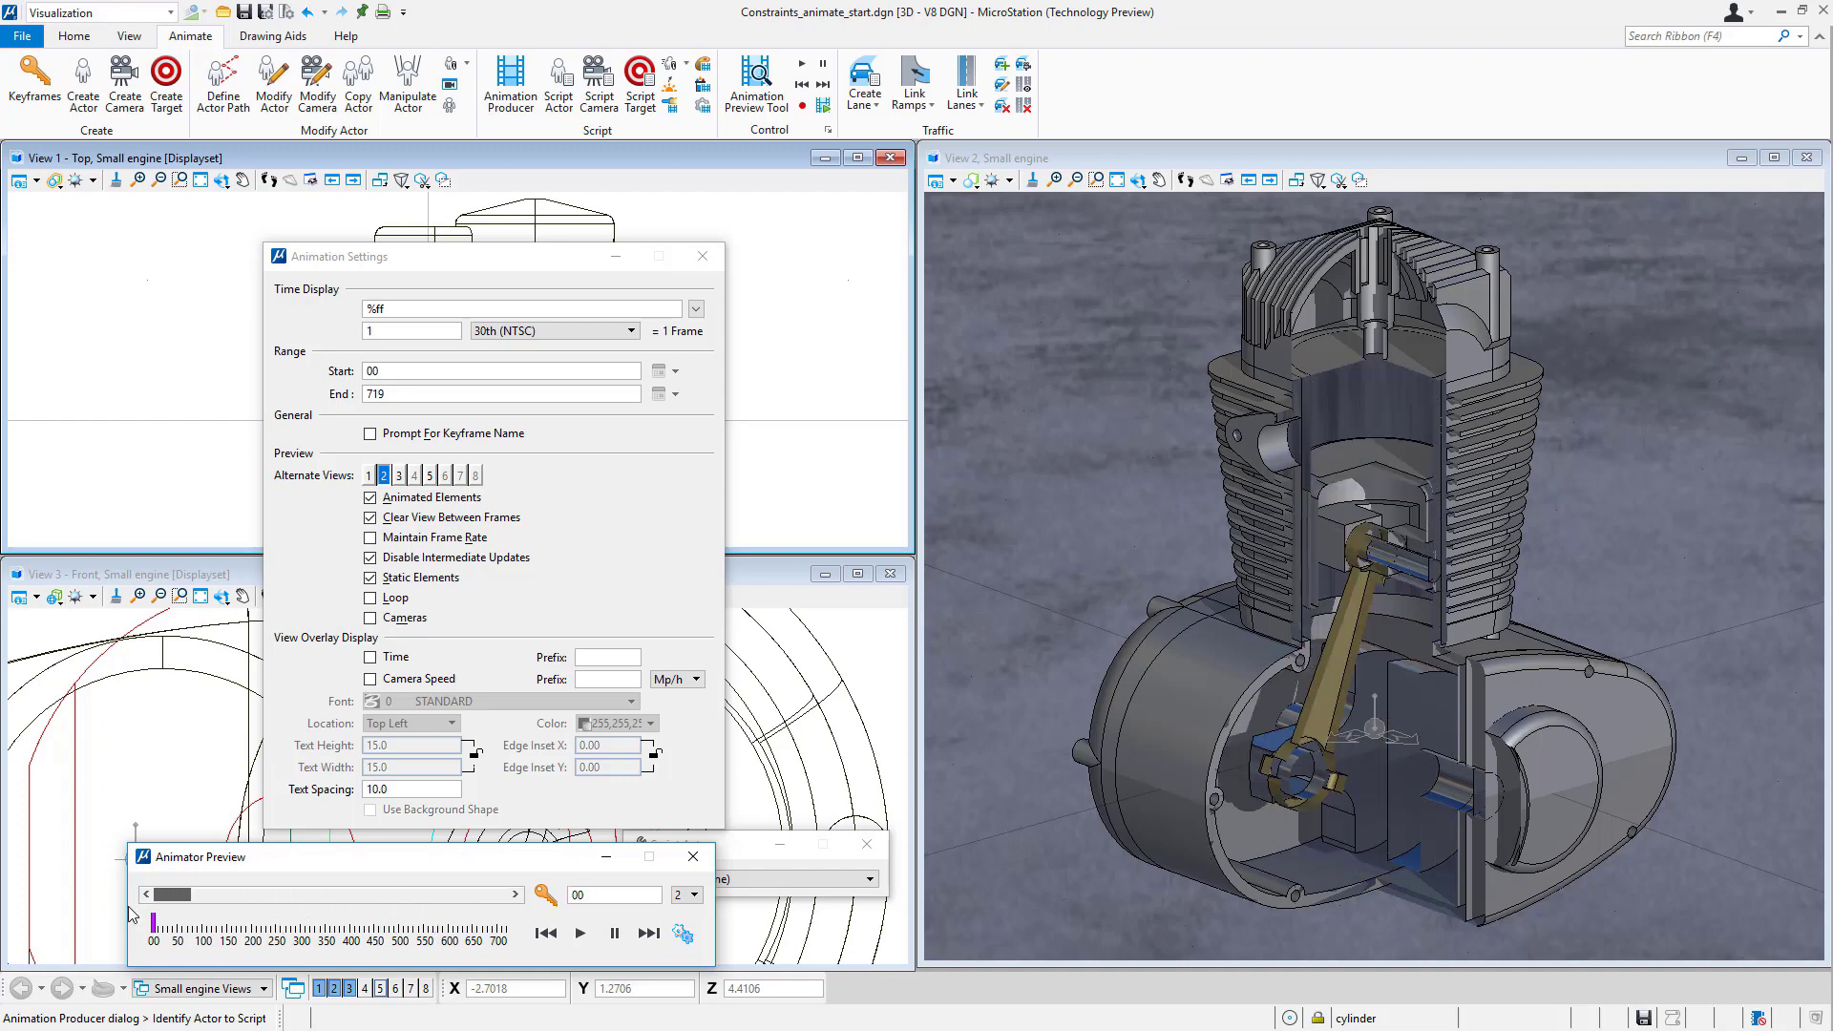
pyautogui.click(581, 933)
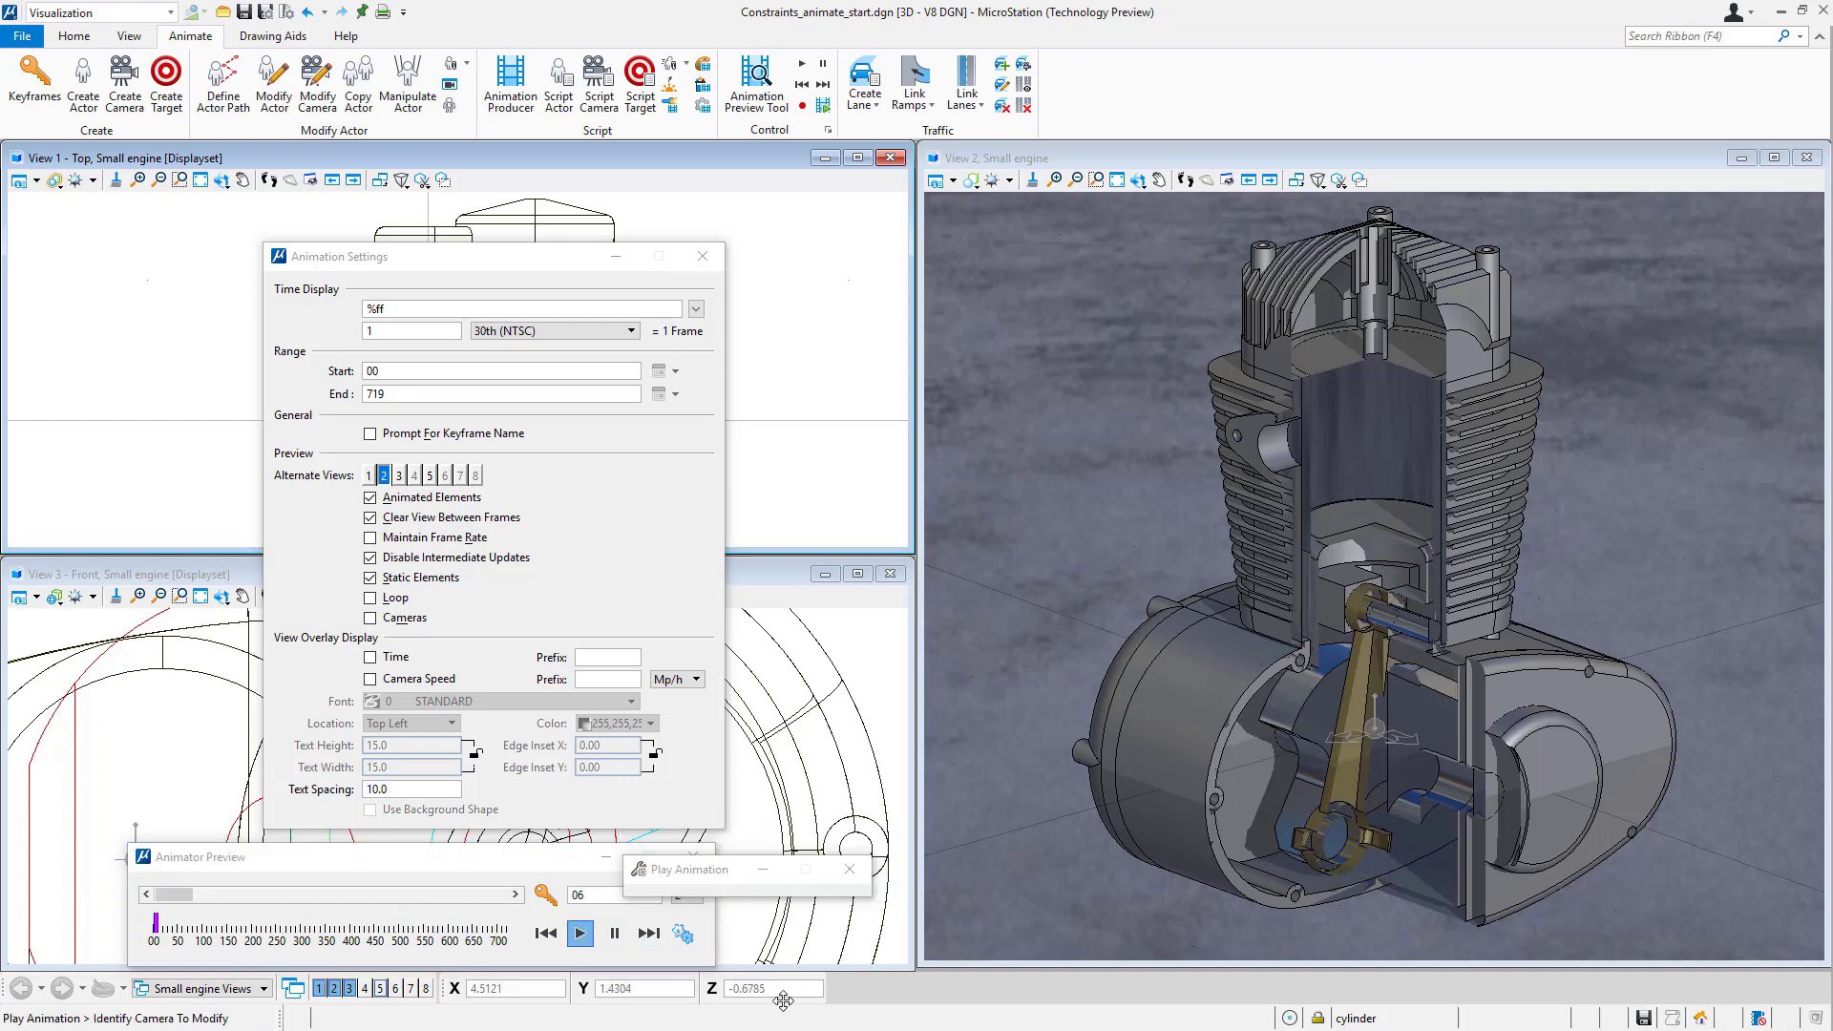
pyautogui.click(581, 933)
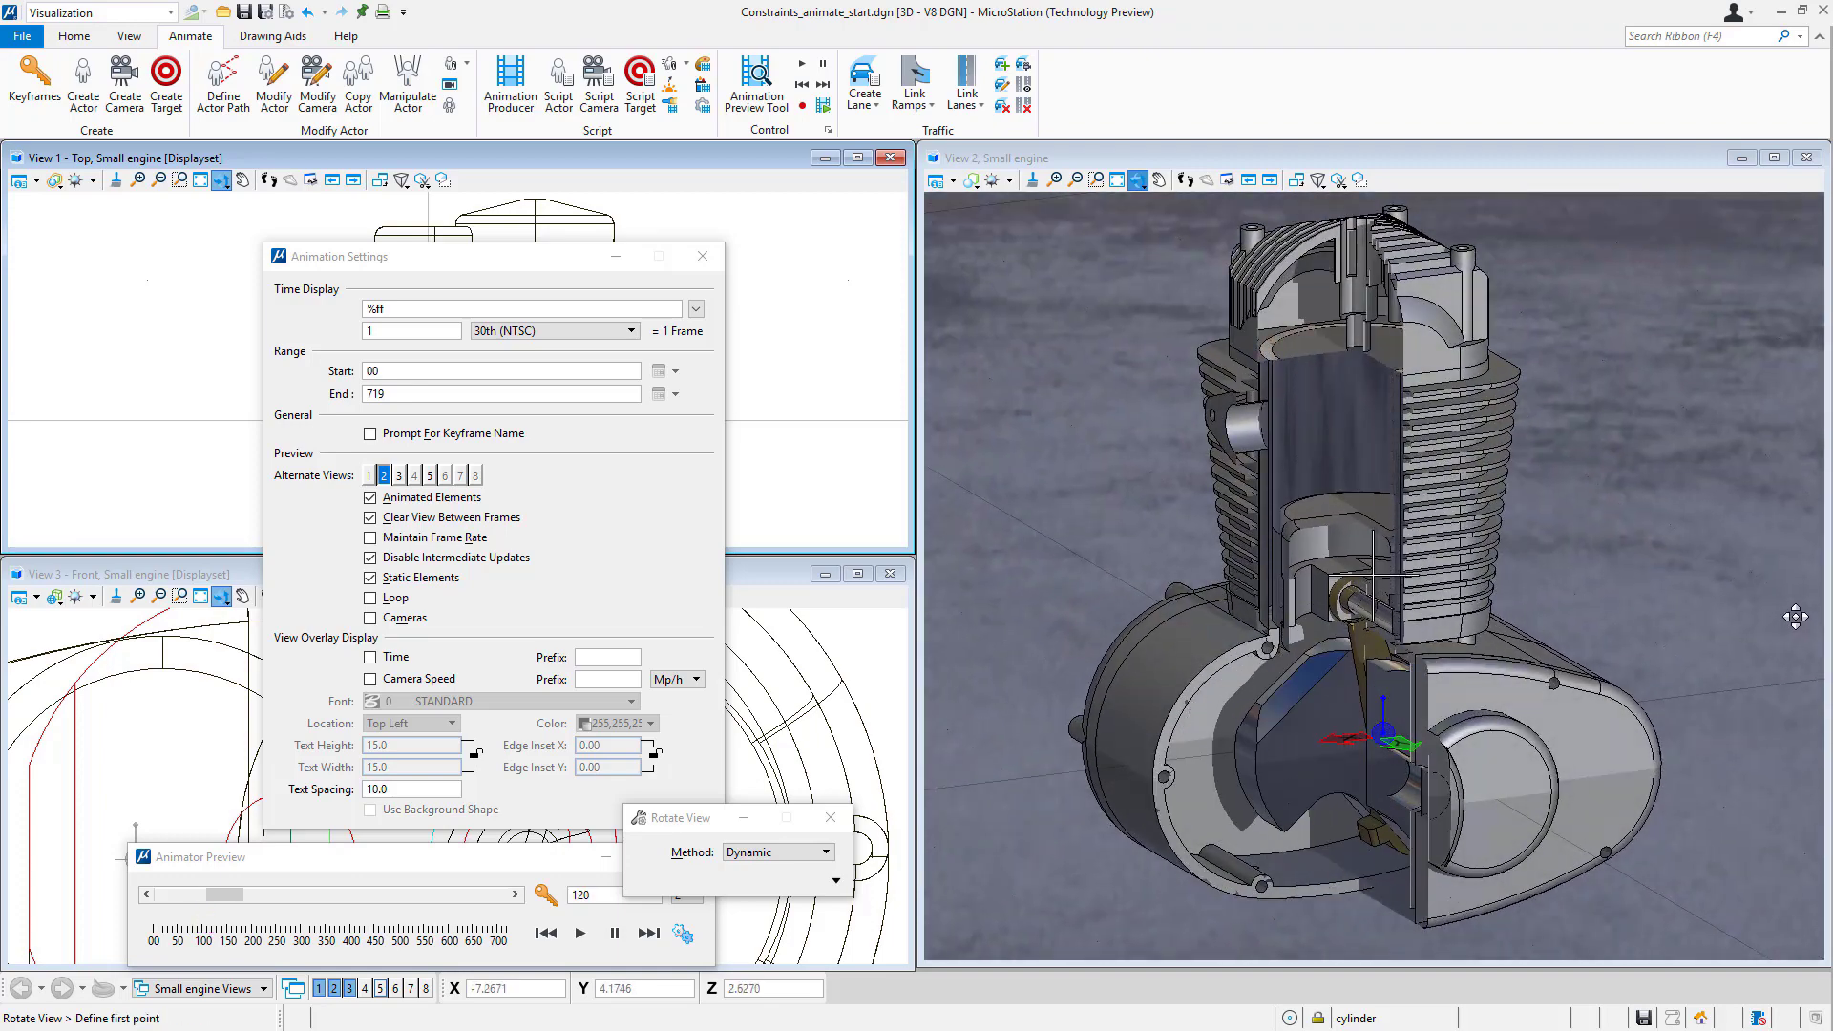
pyautogui.click(582, 932)
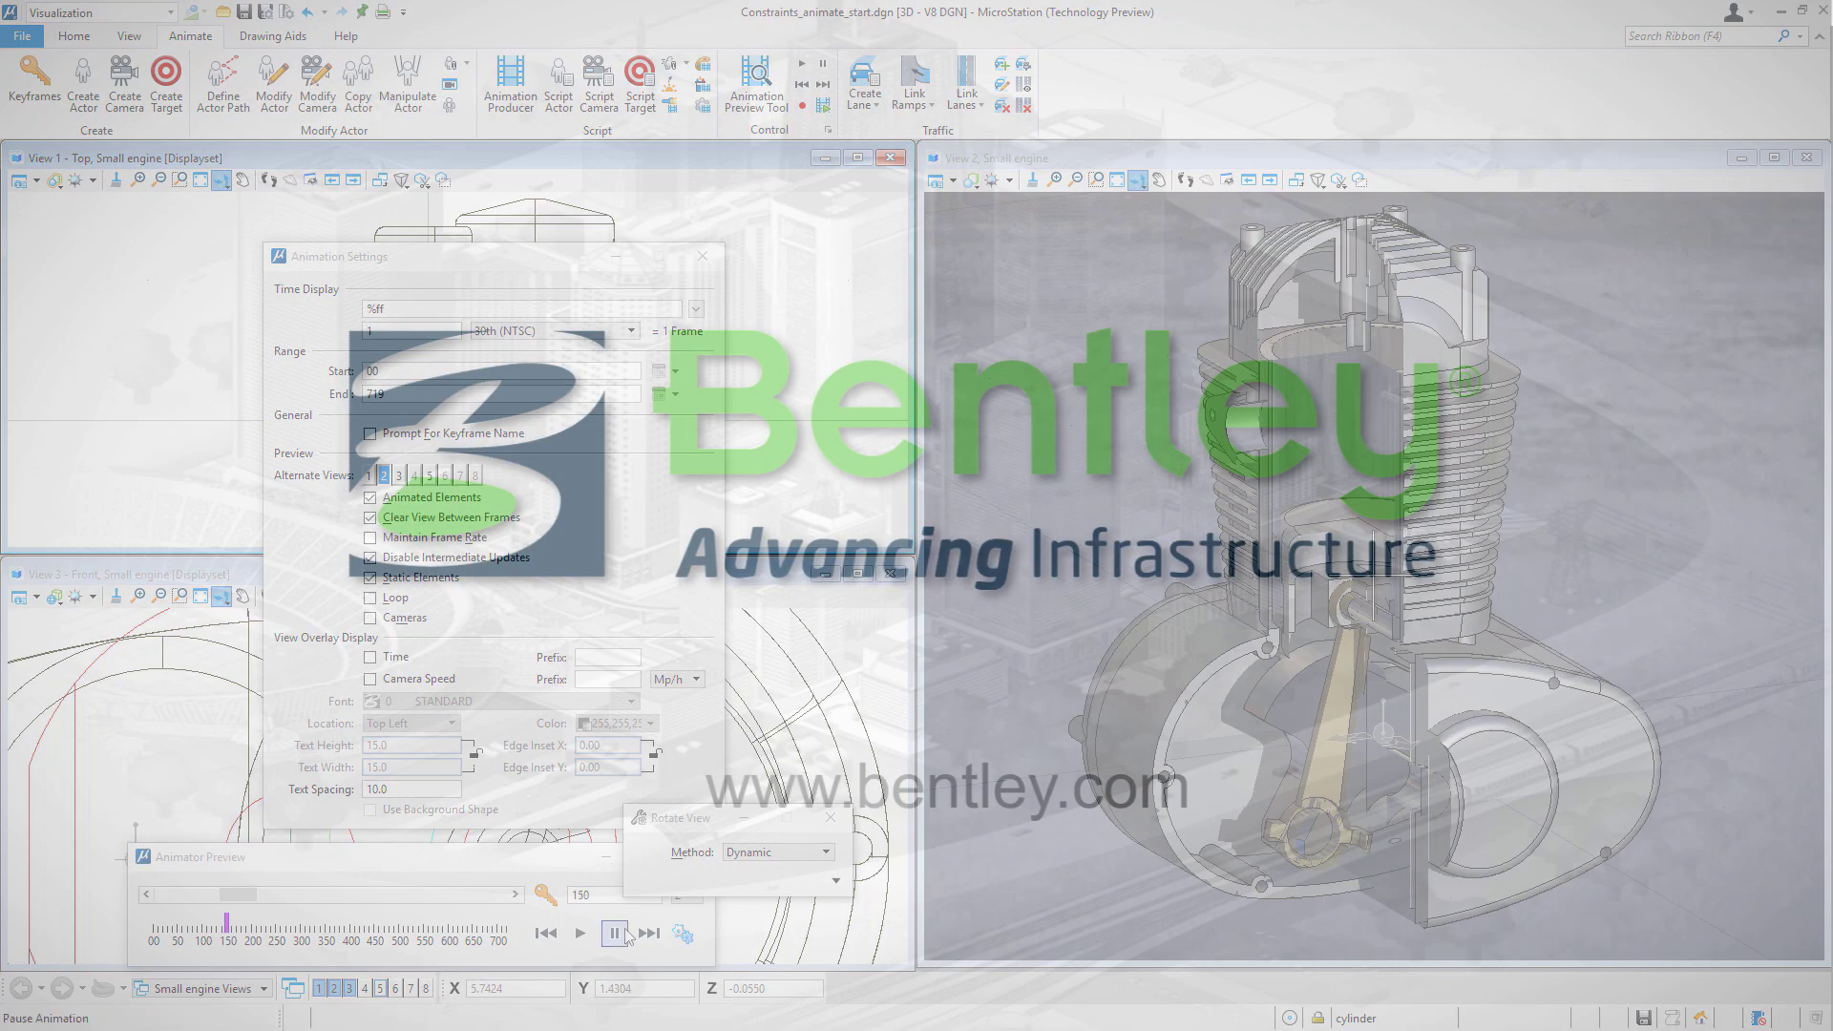